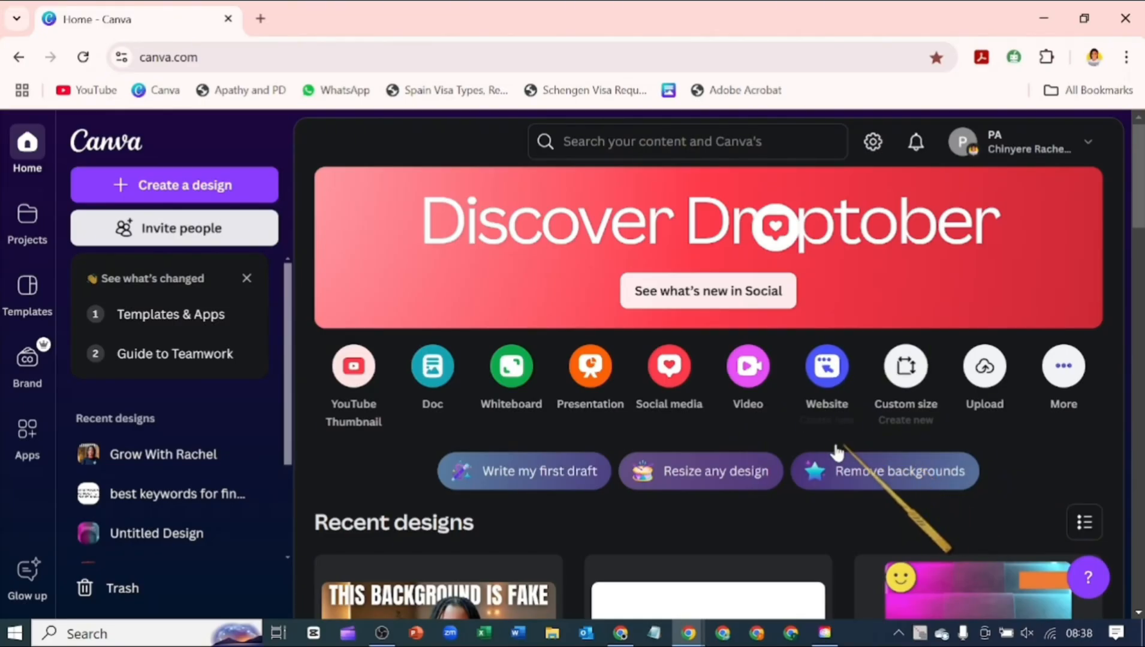
pyautogui.moveTo(747, 366)
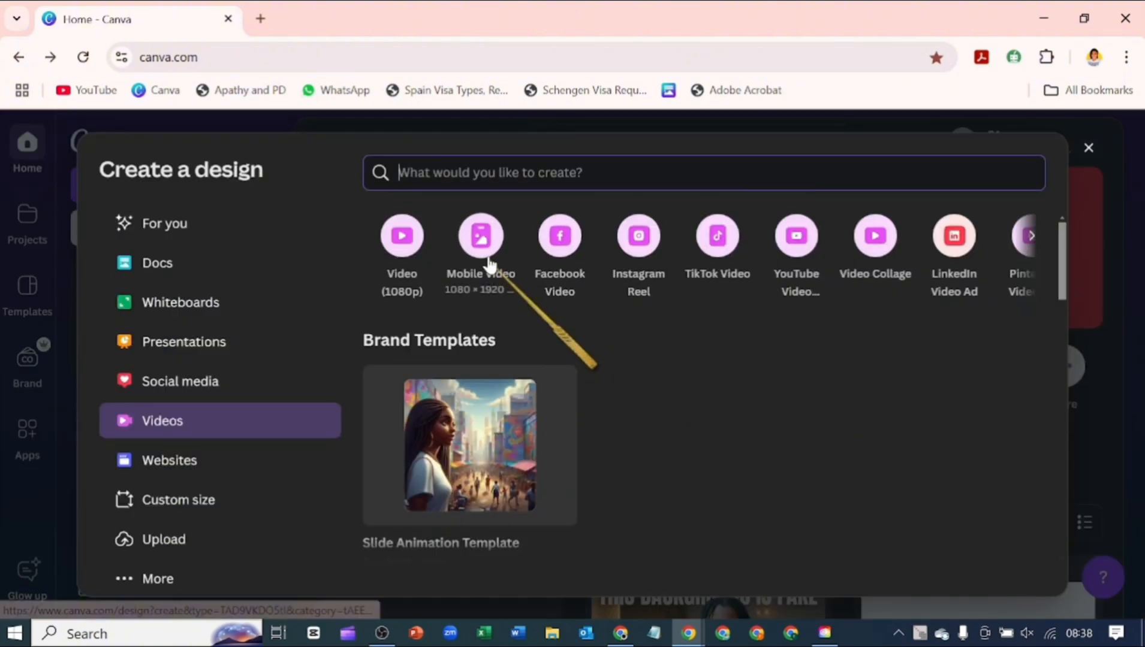
# - Open a blank Mobile Video design at 1080×1920
pyautogui.click(479, 248)
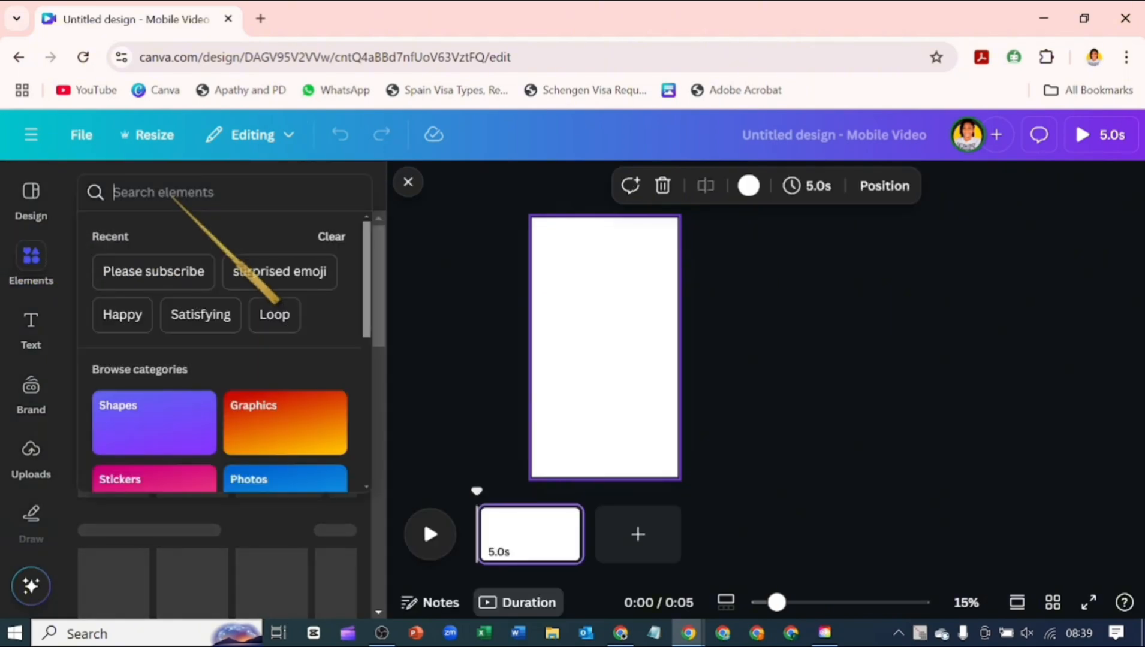
# - Search Elements with the recent 'Satisfying' query to find the sphere video
pyautogui.click(200, 315)
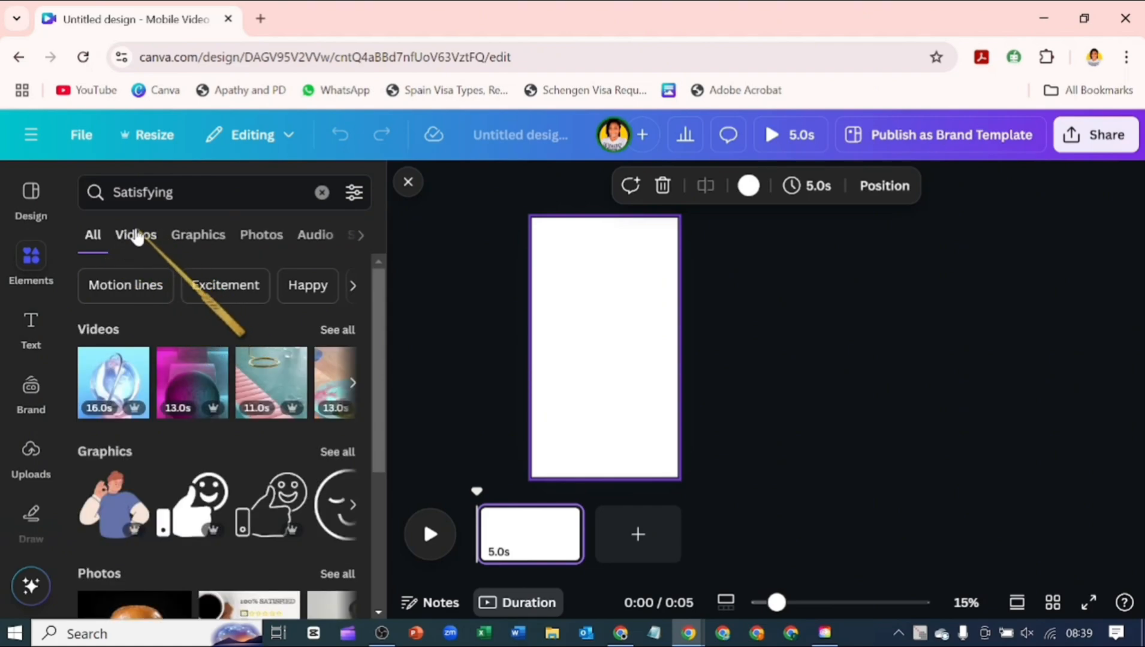
pyautogui.moveTo(190, 336)
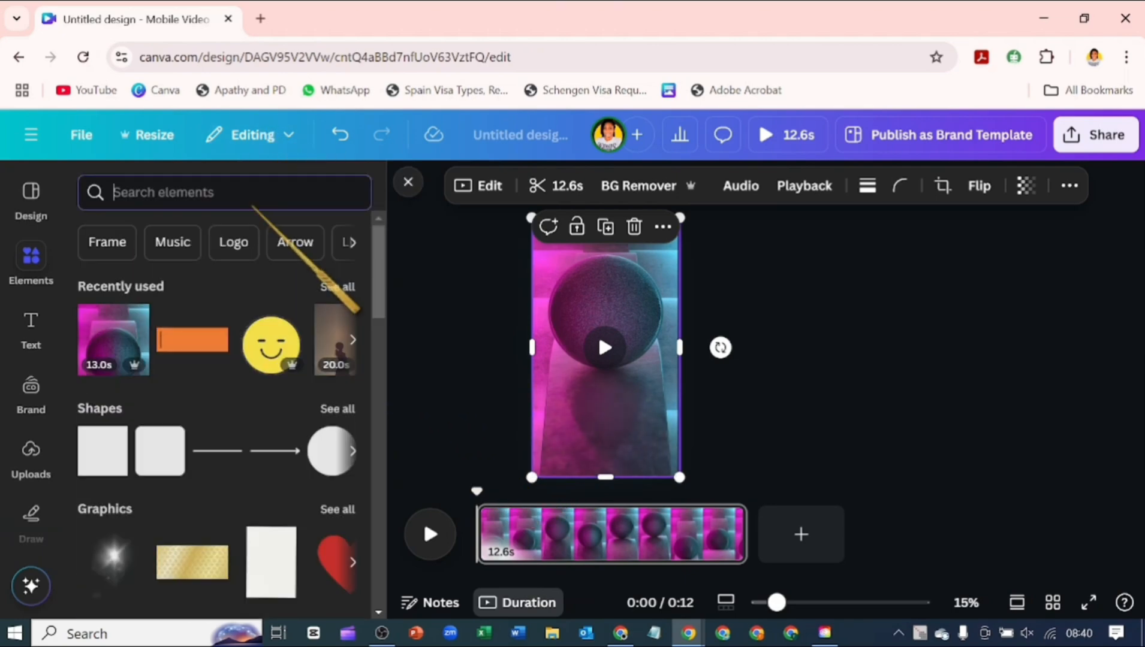
# - Search Elements for 'surprised emoji', filter results, and add the smiley graphic top-left
pyautogui.write('surprised emoji')
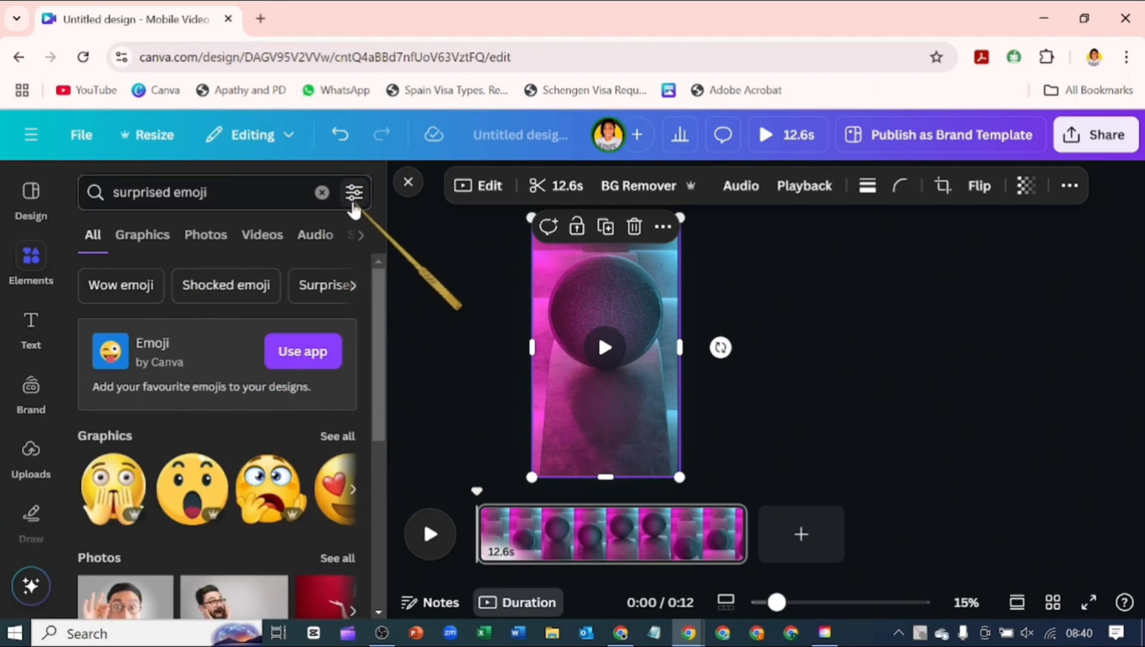
pyautogui.click(355, 192)
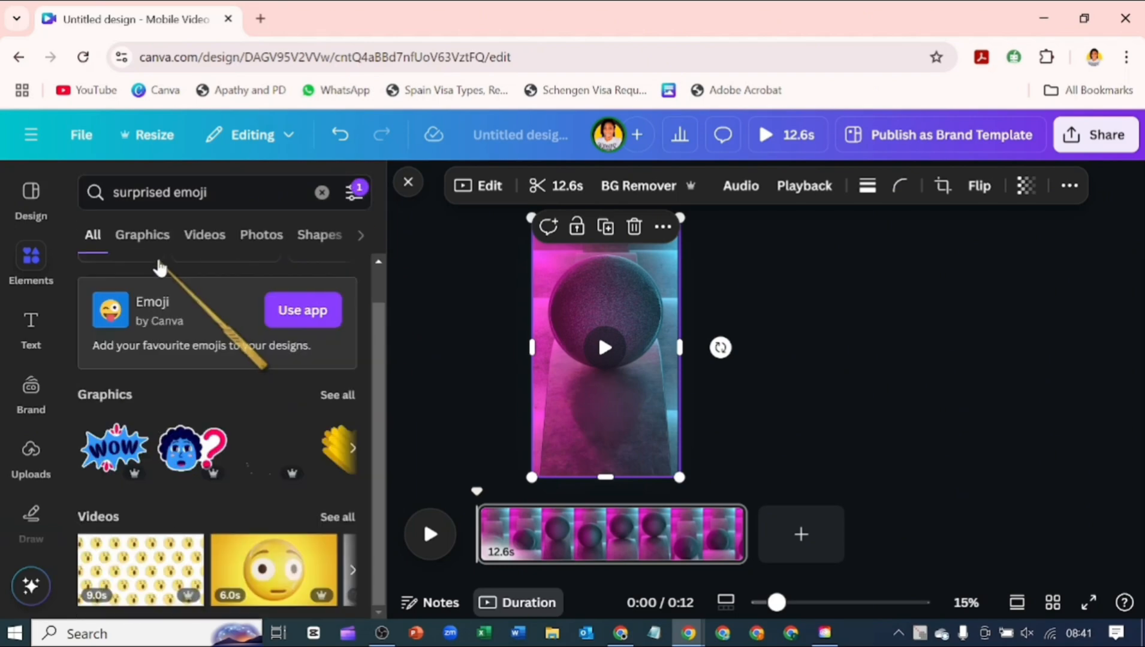
pyautogui.click(143, 235)
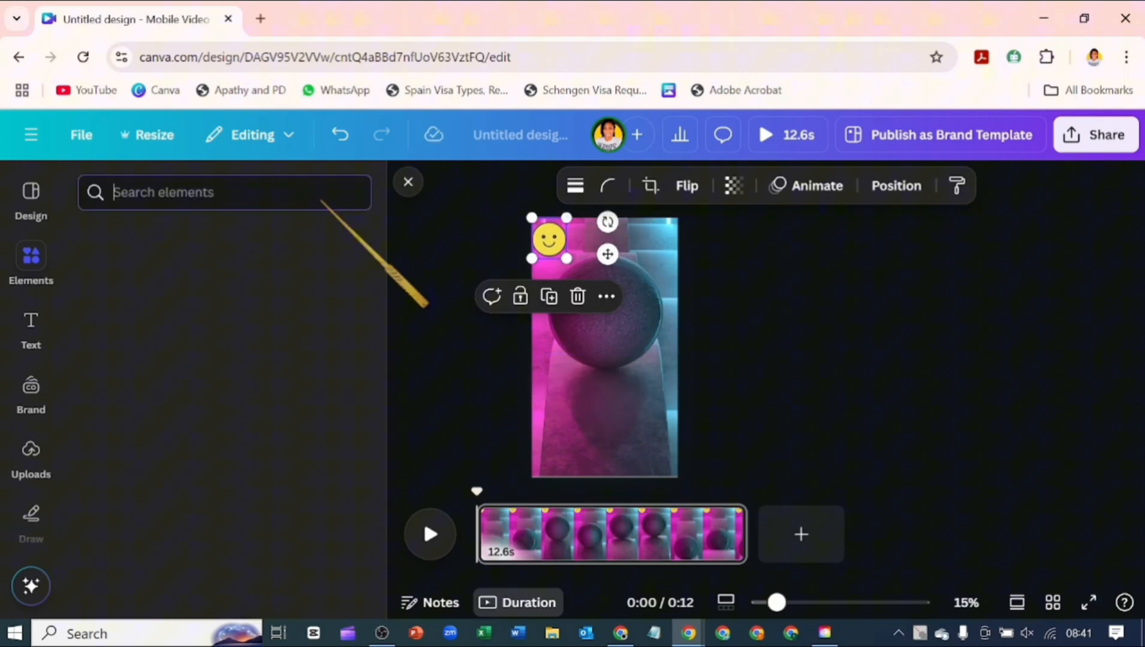
# - Add the orange SUBSCRIBE graphic from 'Please subscribe' results, shrunk into the top-right corner
pyautogui.write('Please subscribe')
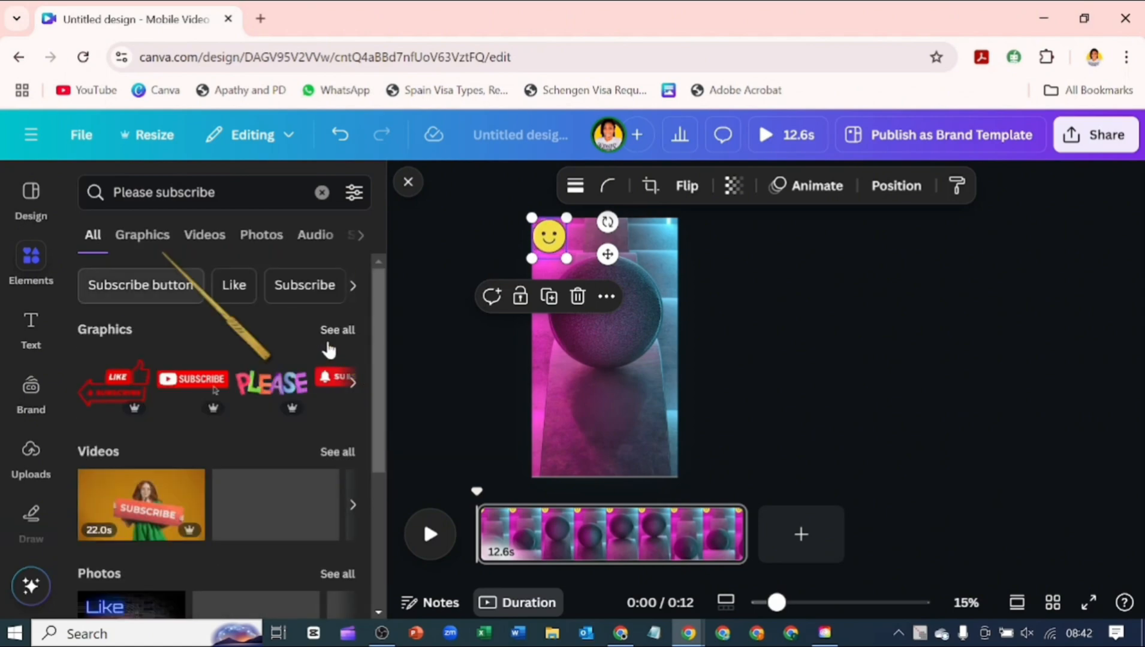
pyautogui.click(143, 235)
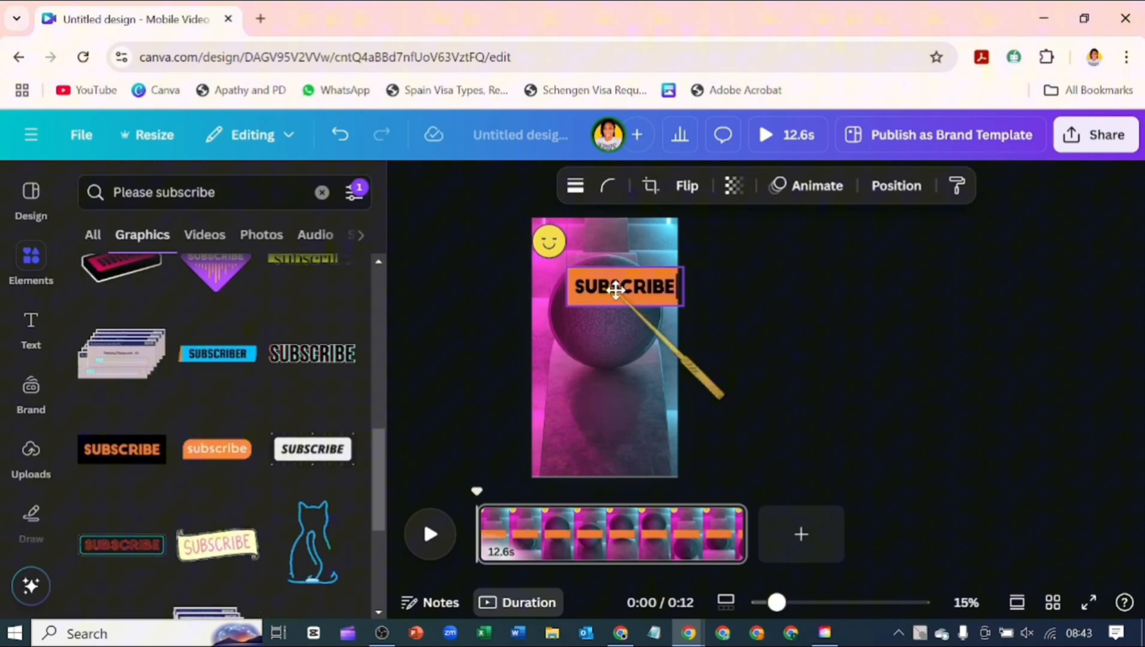
pyautogui.moveTo(622, 286); pyautogui.dragTo(622, 246)
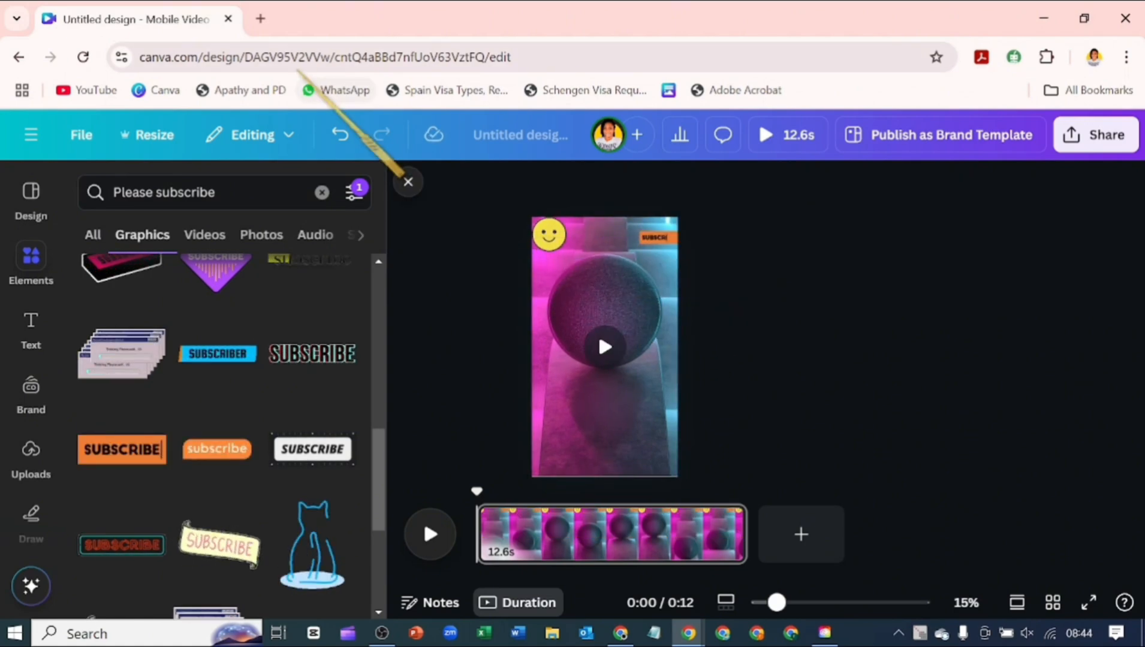
pyautogui.click(473, 18)
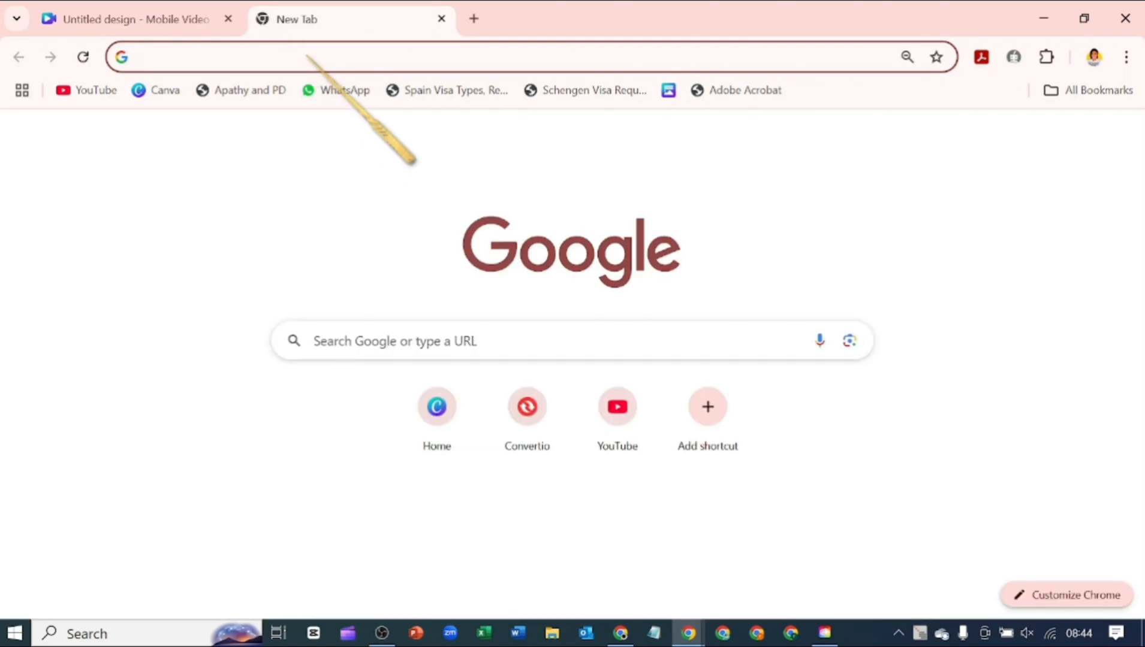
# - Search Google for 'swinging sound effect'
pyautogui.write('swinging sound effect')
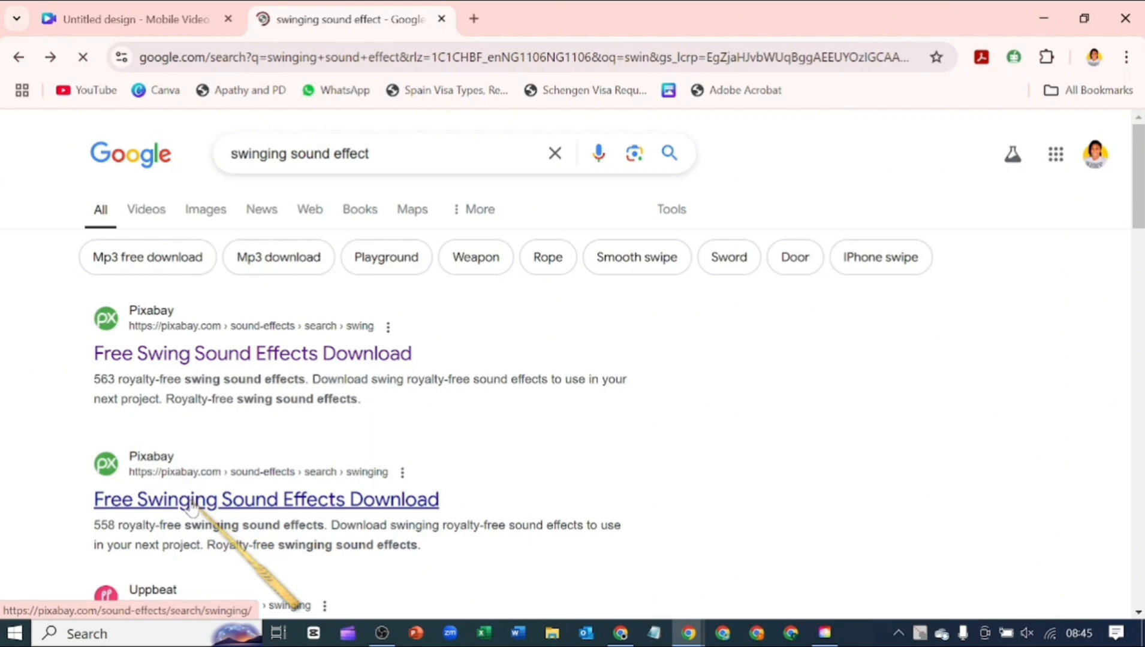
# - Preview and download sfx_swing_hojdacka from Pixabay, then return to the Canva tab
pyautogui.click(265, 499)
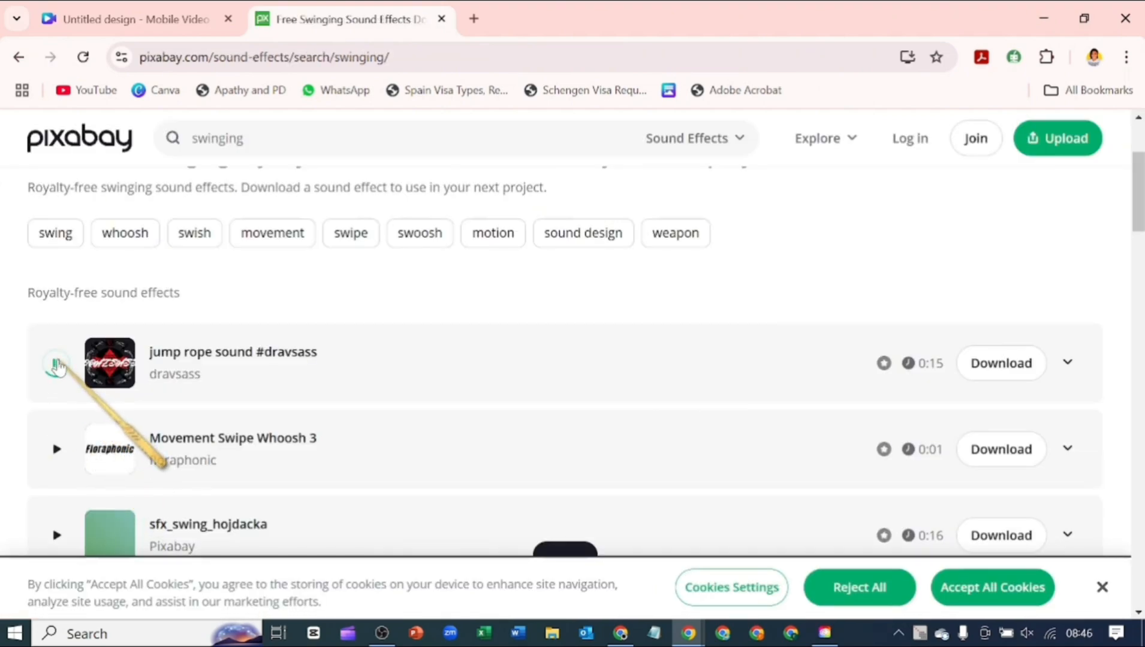
pyautogui.click(57, 363)
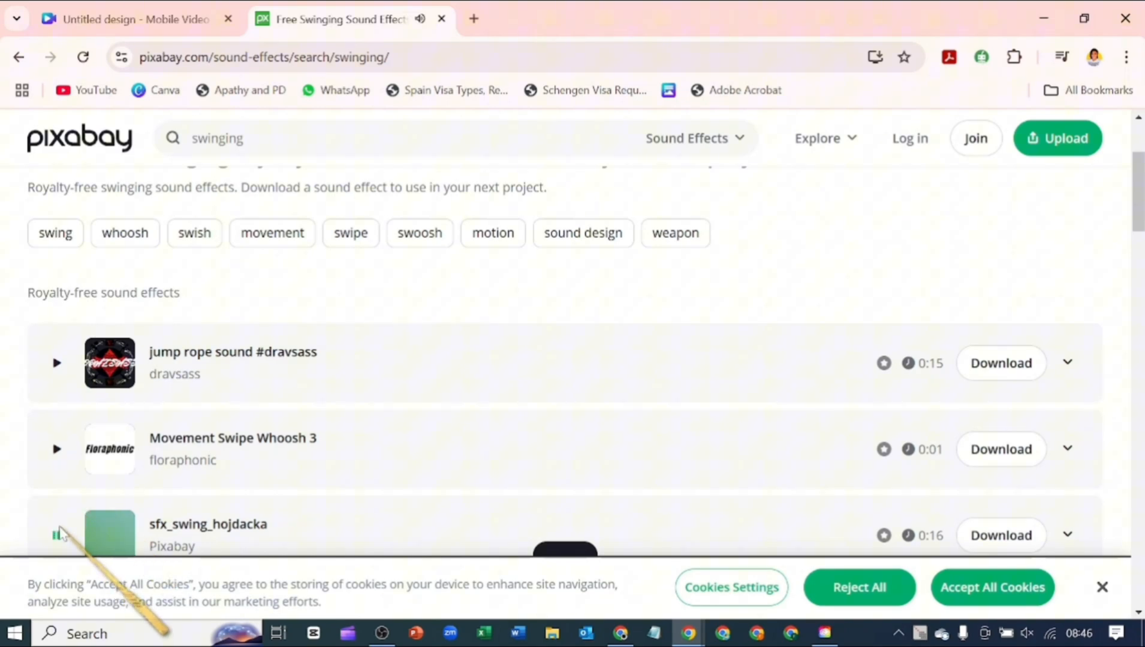
pyautogui.scroll(-3)
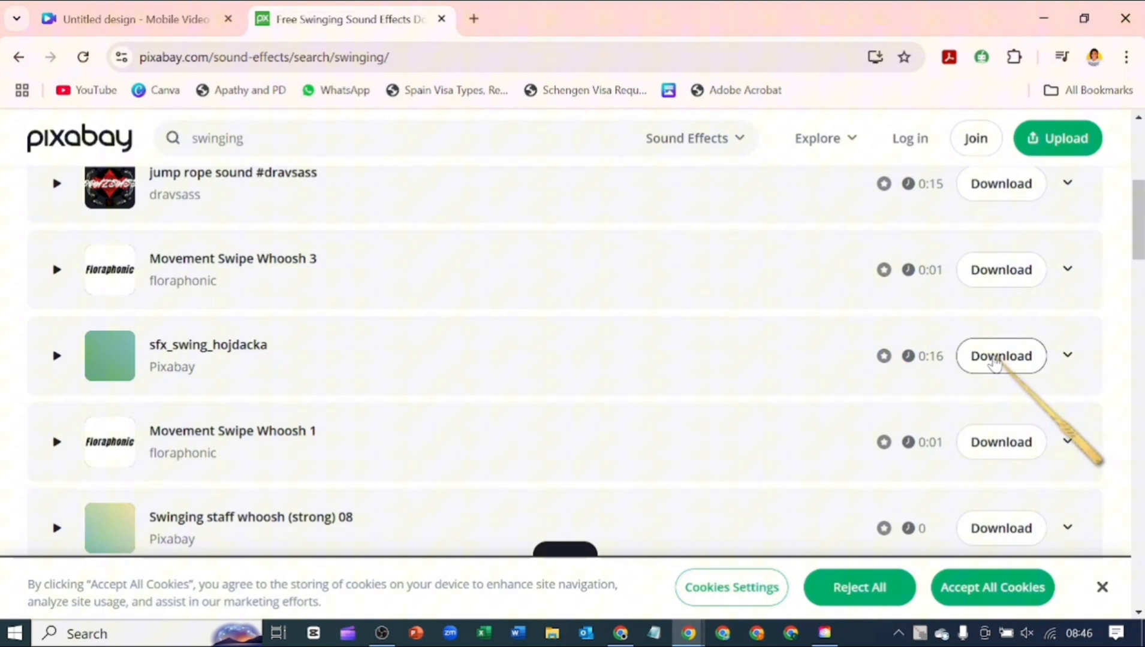
pyautogui.click(131, 18)
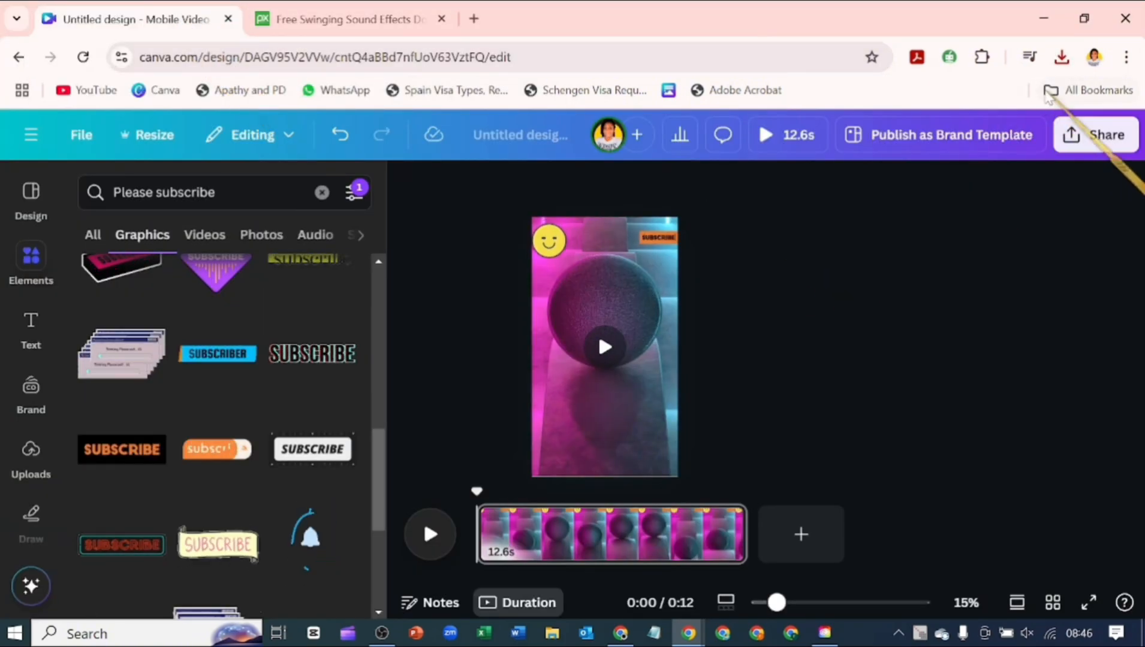
# - Add sfx_swing_hojdacka-71072.mp3 from Uploads and Beat Sync the sphere clip to 10.9 seconds
pyautogui.click(1061, 57)
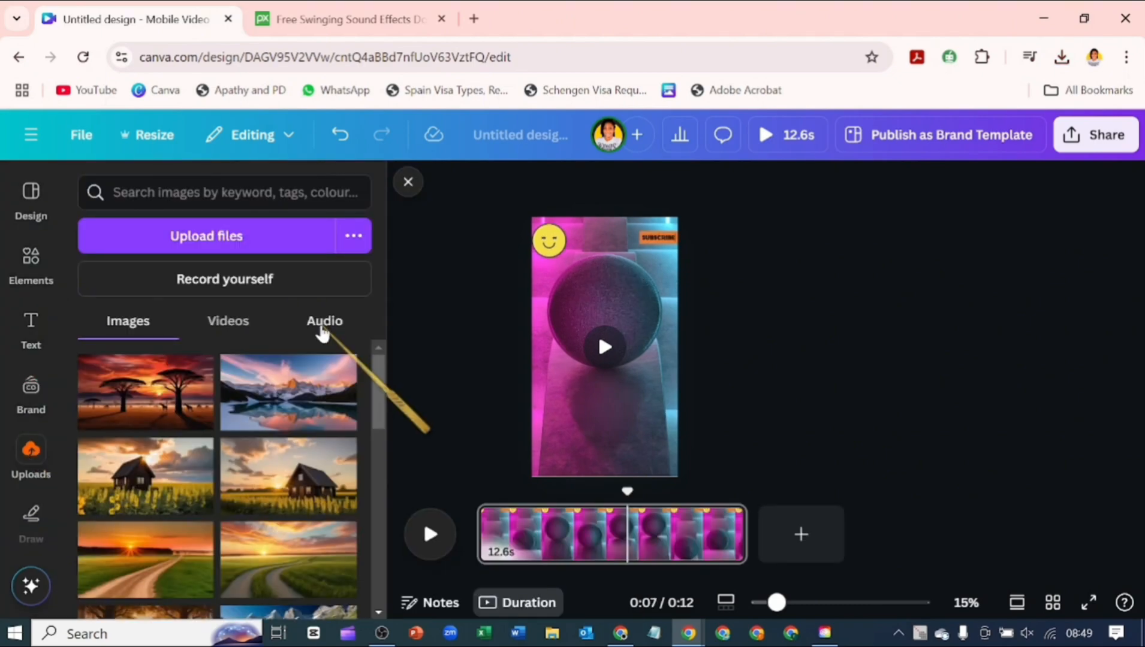
pyautogui.click(324, 321)
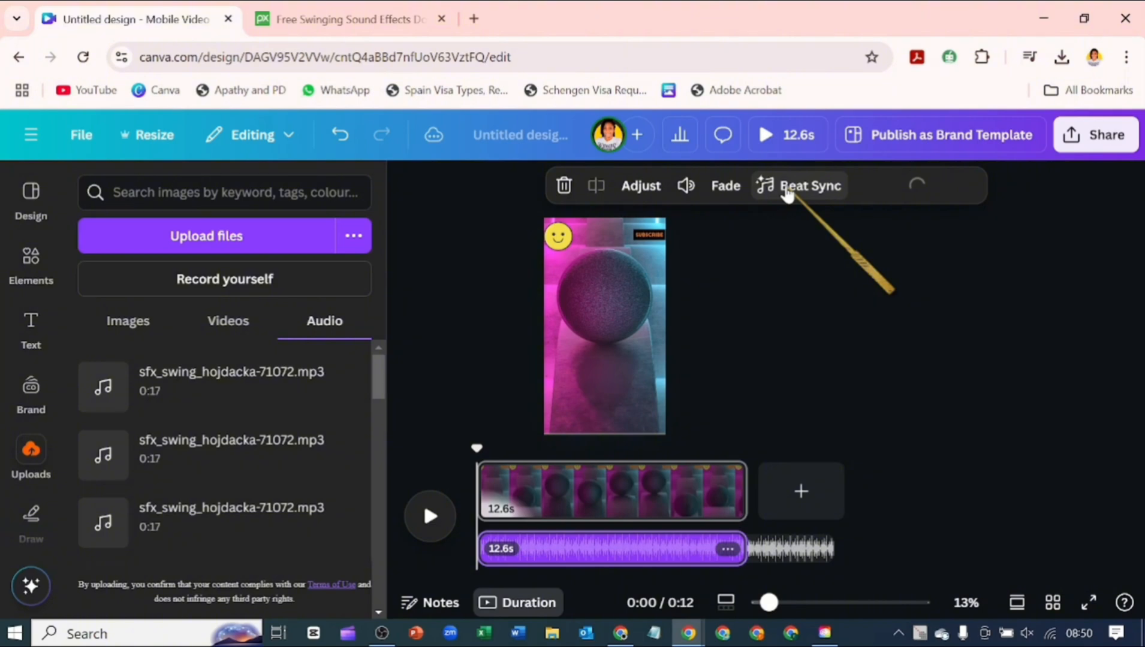
pyautogui.click(809, 185)
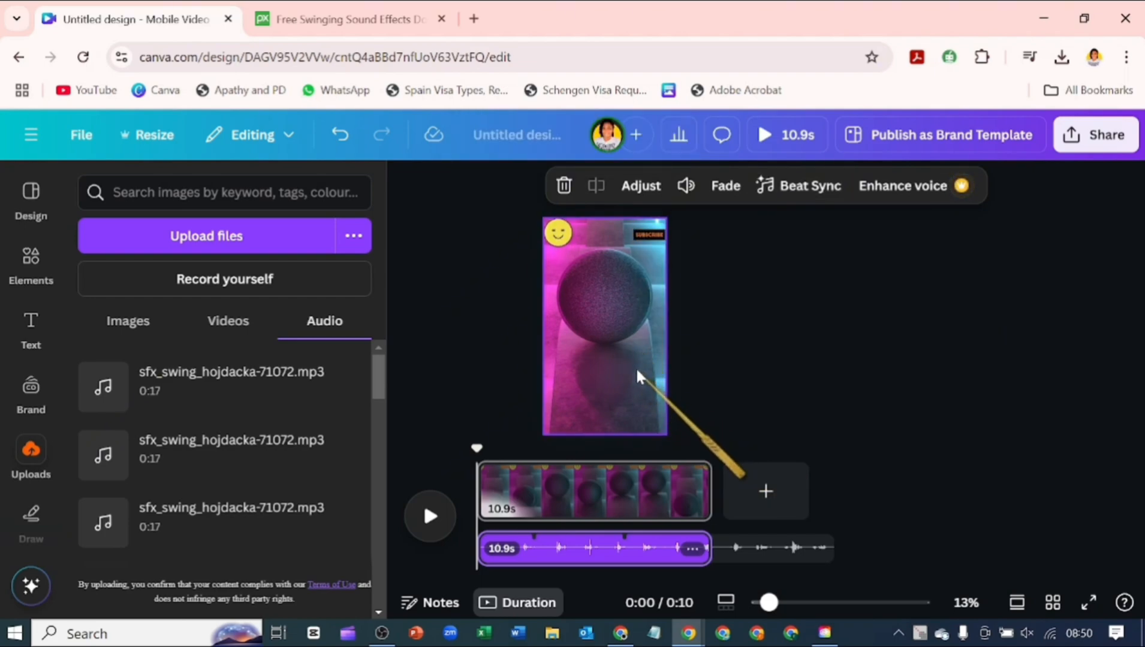
pyautogui.click(603, 325)
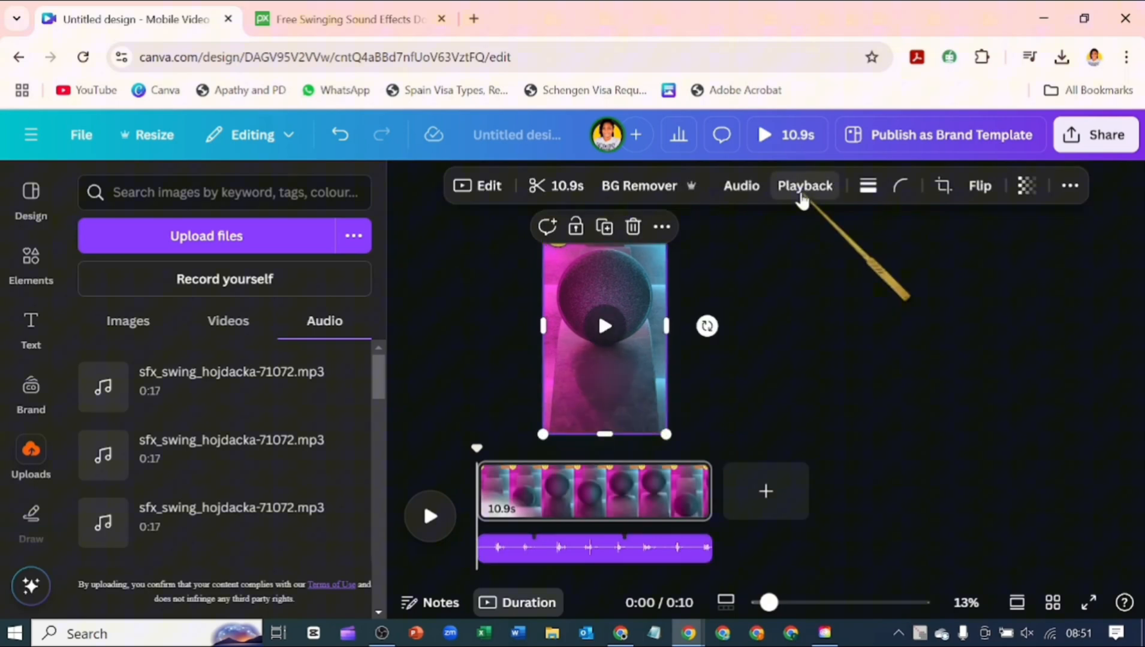
# - Turn on Play on repeat and Play automatically for the sphere video
pyautogui.click(804, 186)
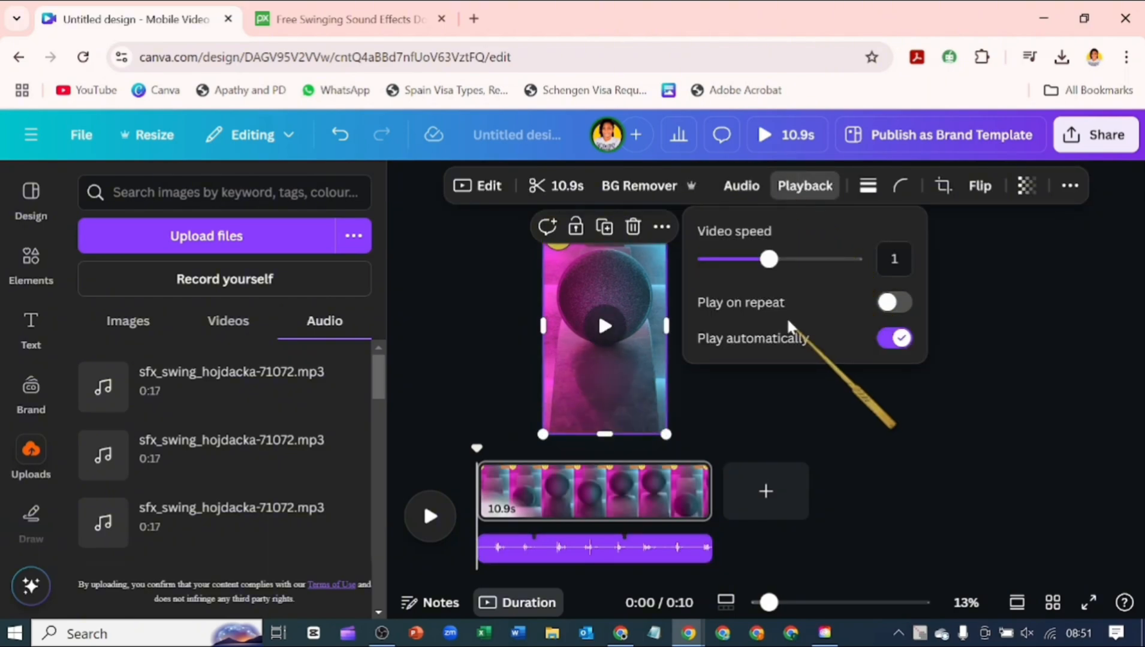
pyautogui.click(894, 303)
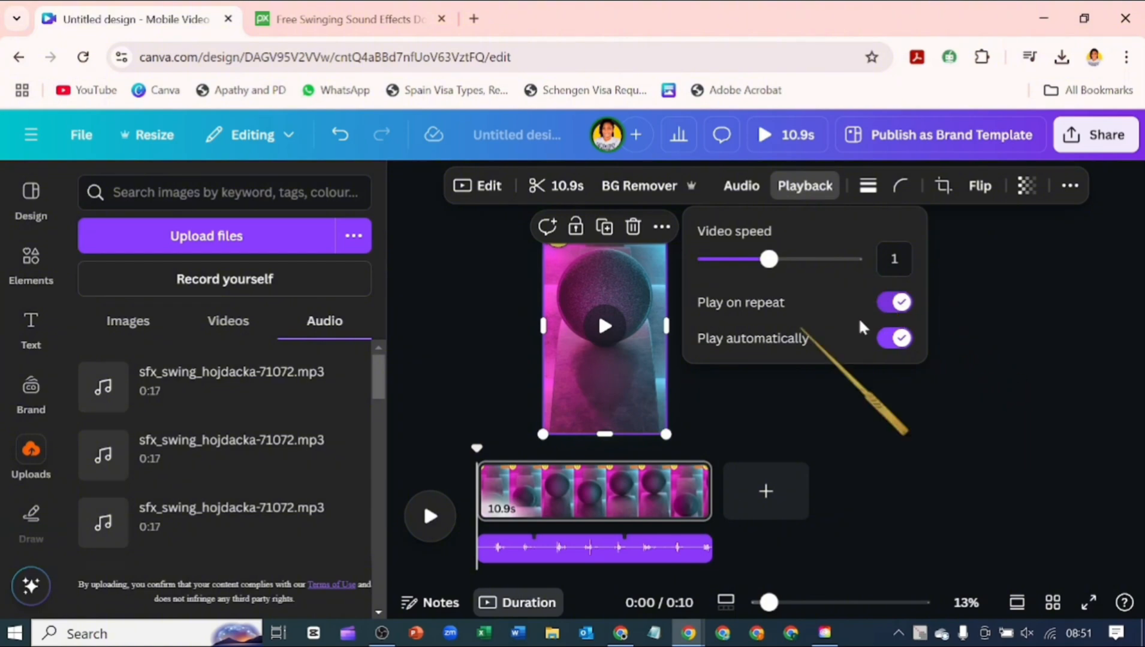
pyautogui.click(605, 327)
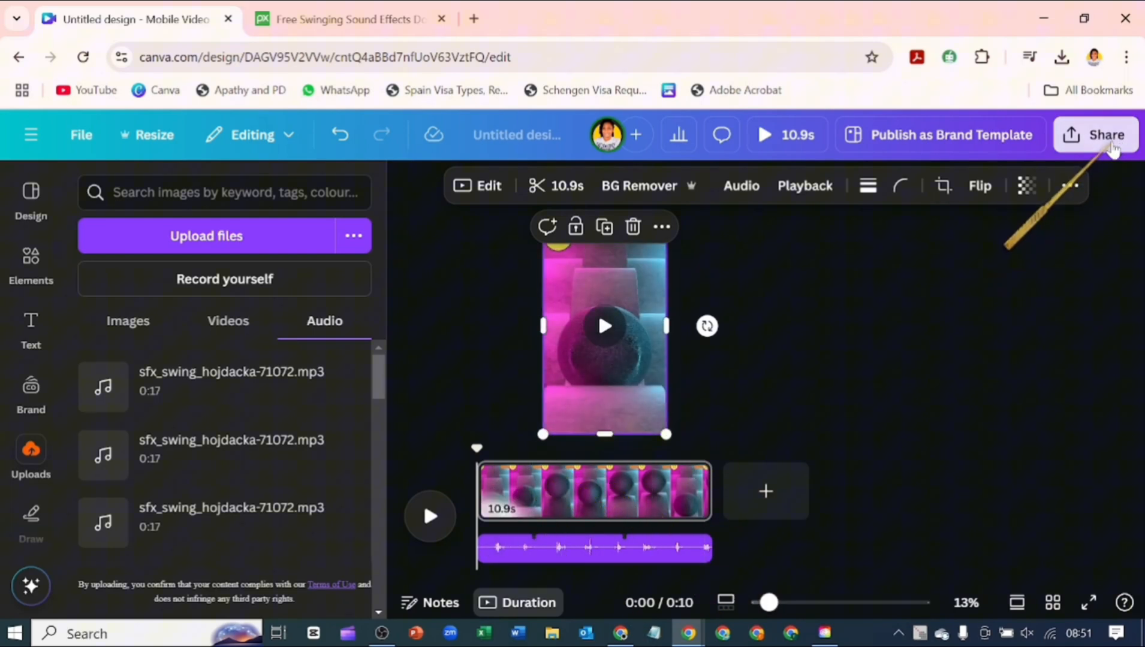
# - Download the design from Share as a 1080p MP4 video
pyautogui.click(1103, 135)
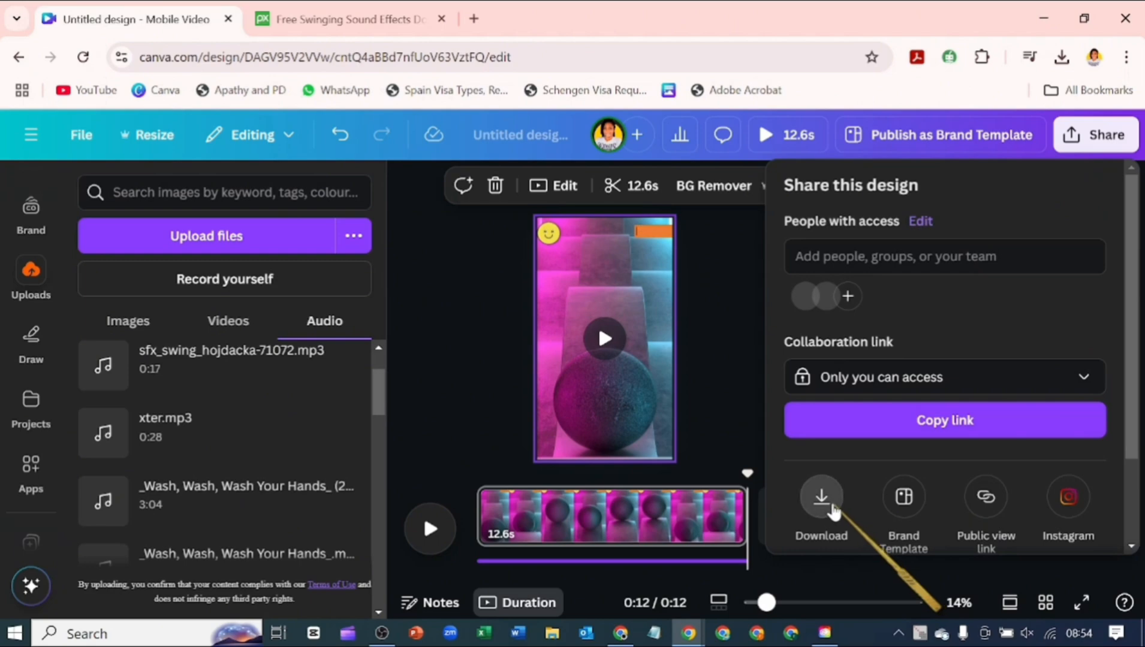
pyautogui.click(821, 497)
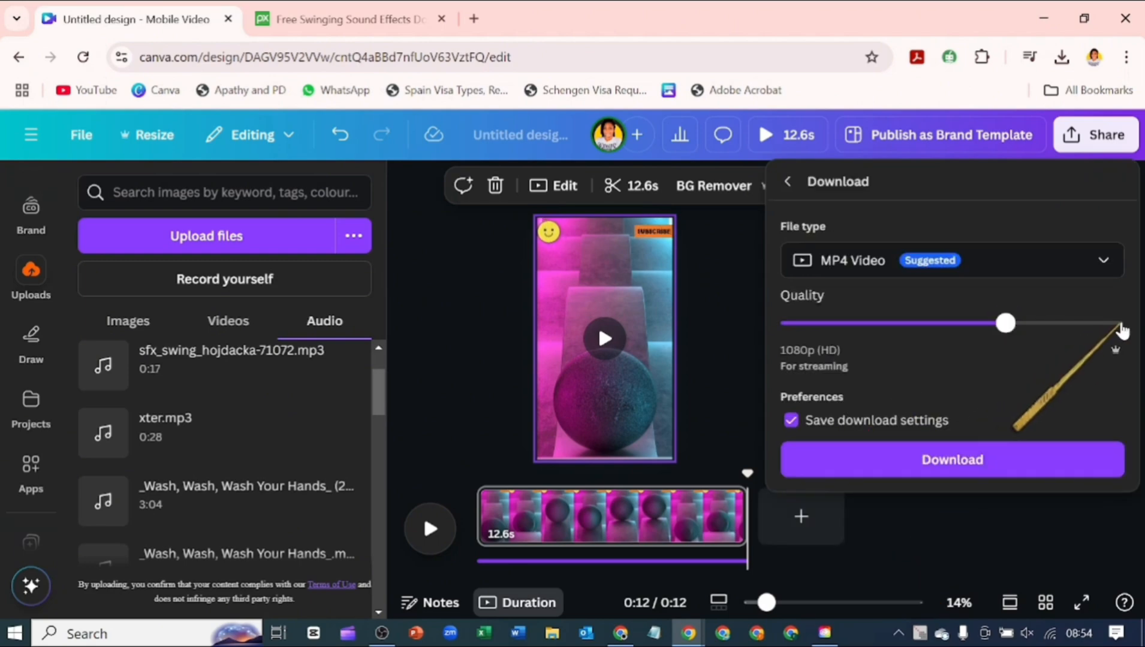
pyautogui.click(952, 460)
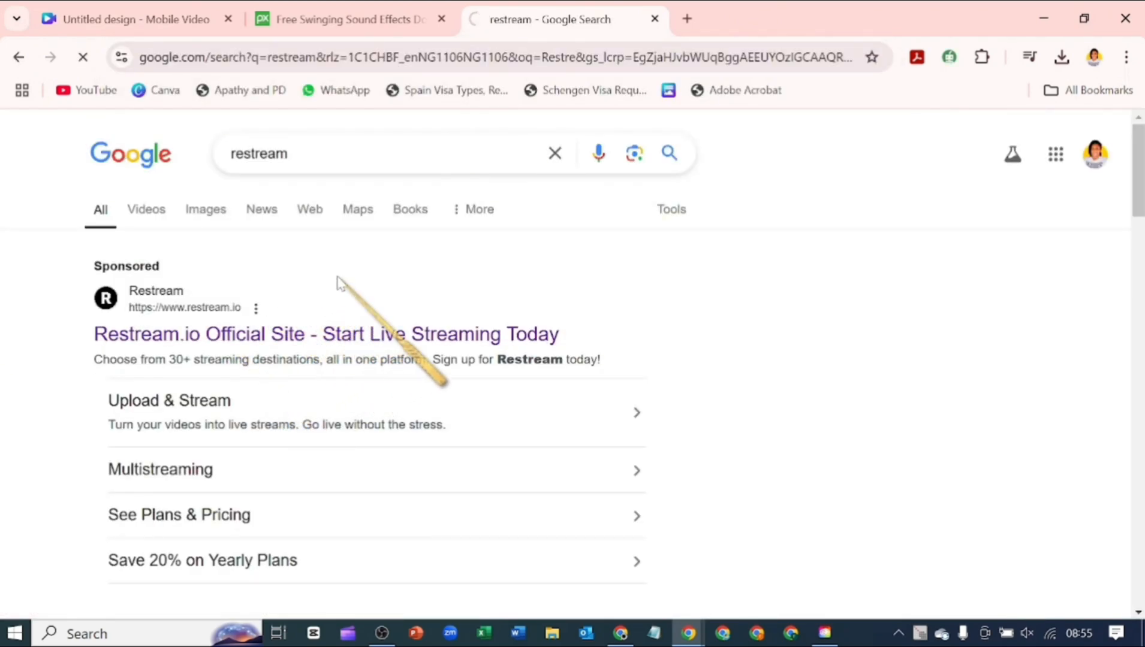
# - Open the official Restream.io site from the search results to reach the dashboard
pyautogui.click(326, 334)
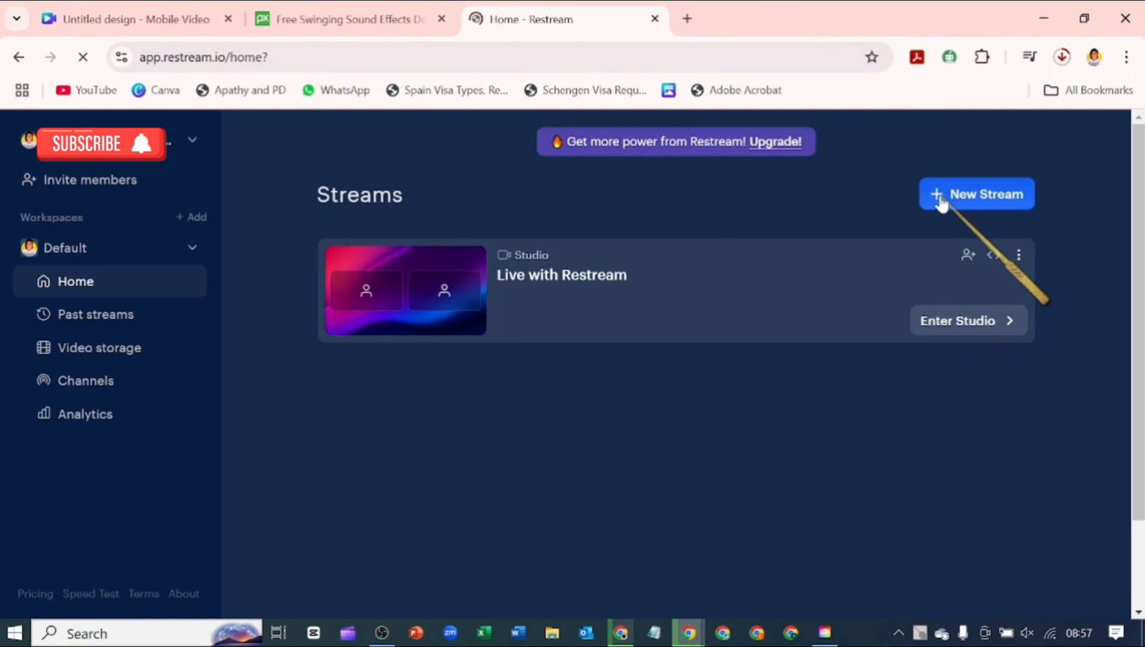
# - Open Restream's Create a new stream menu with its Studio, Encoder and Video File options
pyautogui.click(977, 195)
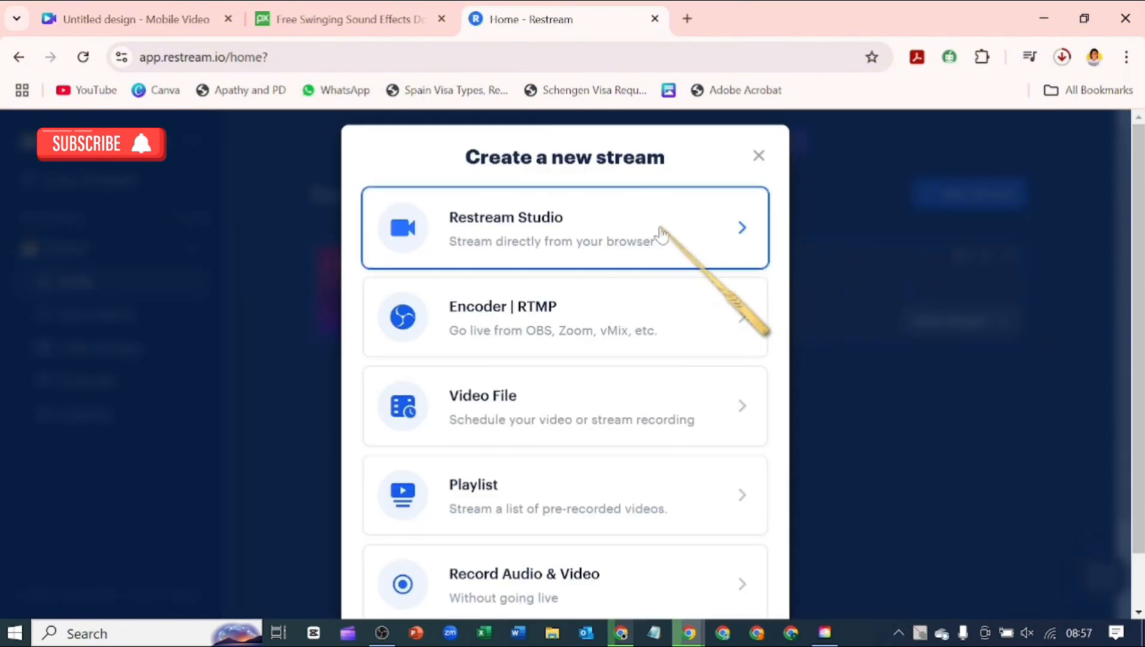
pyautogui.moveTo(660, 334)
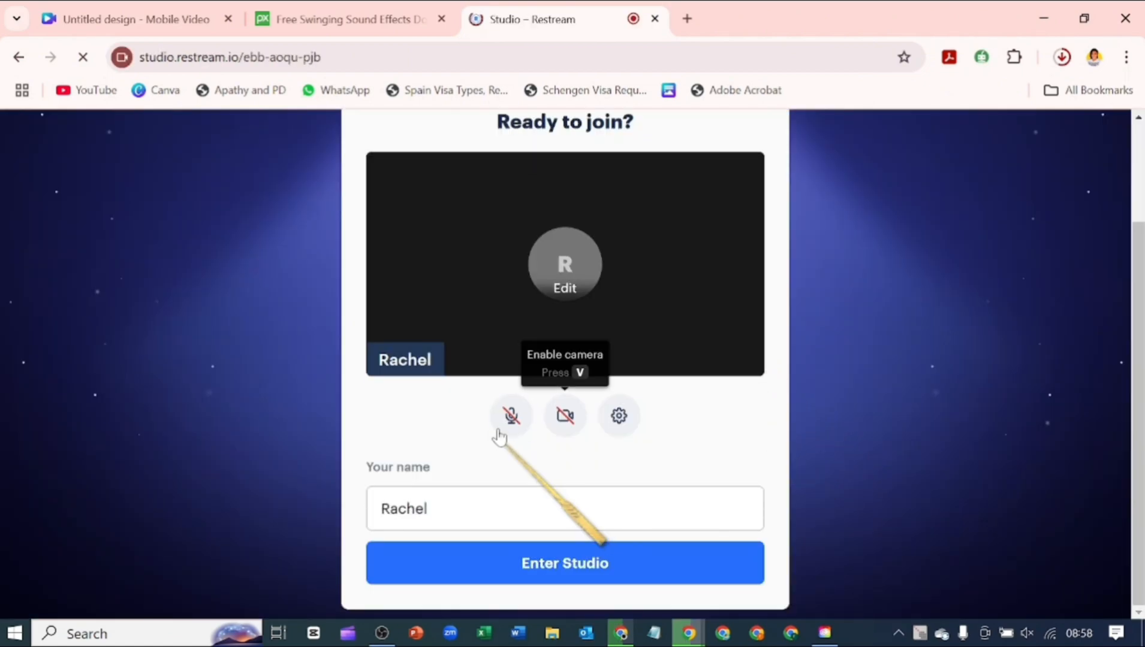
pyautogui.moveTo(565, 416)
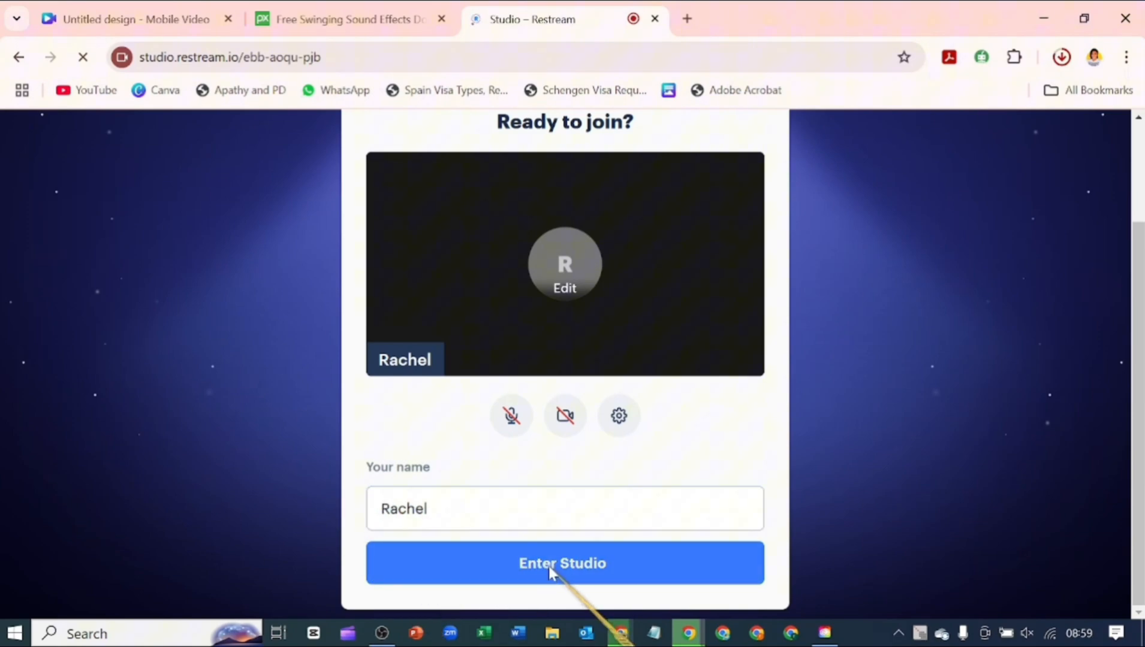
# - Enter Restream Studio, set the canvas to portrait, and show the add-source menu
pyautogui.click(563, 563)
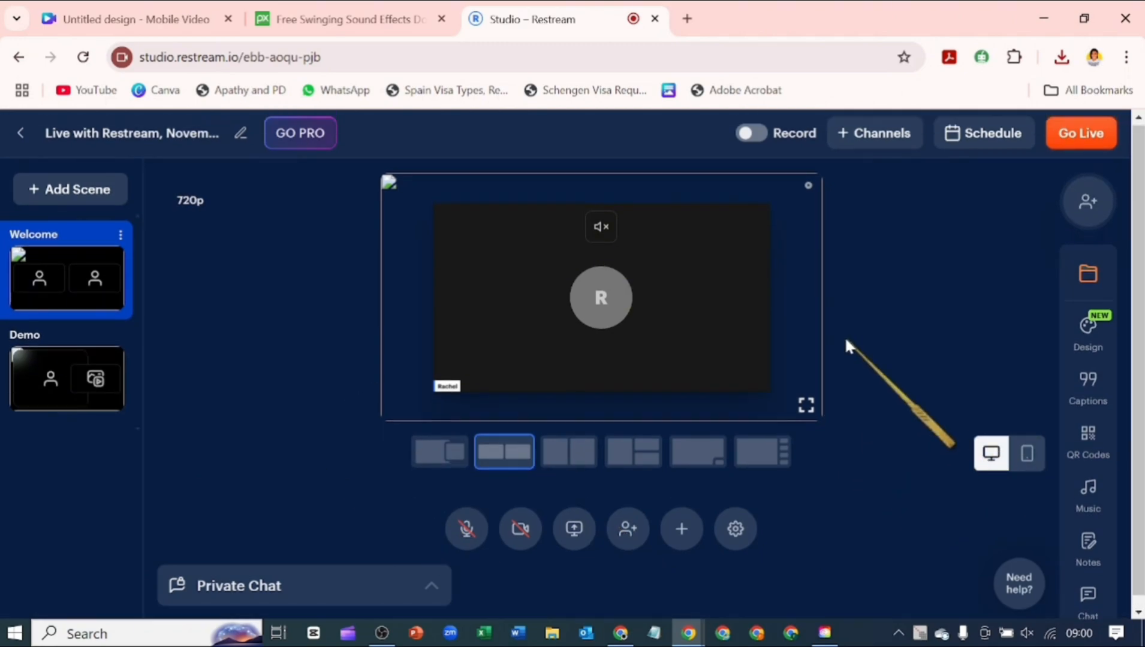
pyautogui.moveTo(1027, 453)
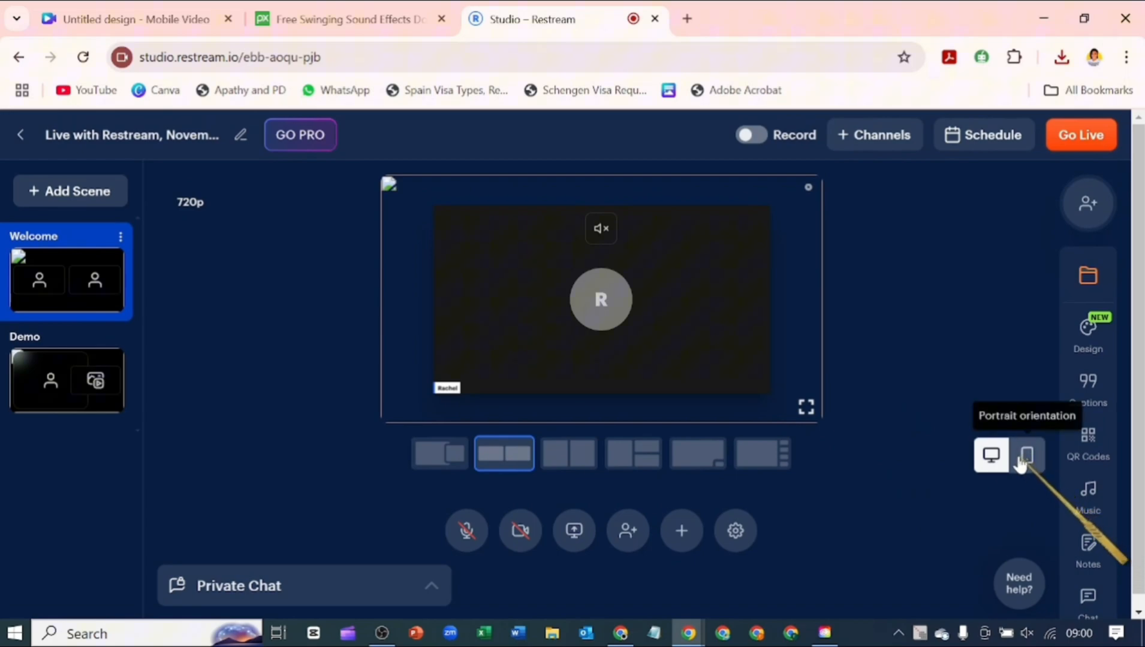
pyautogui.moveTo(991, 455)
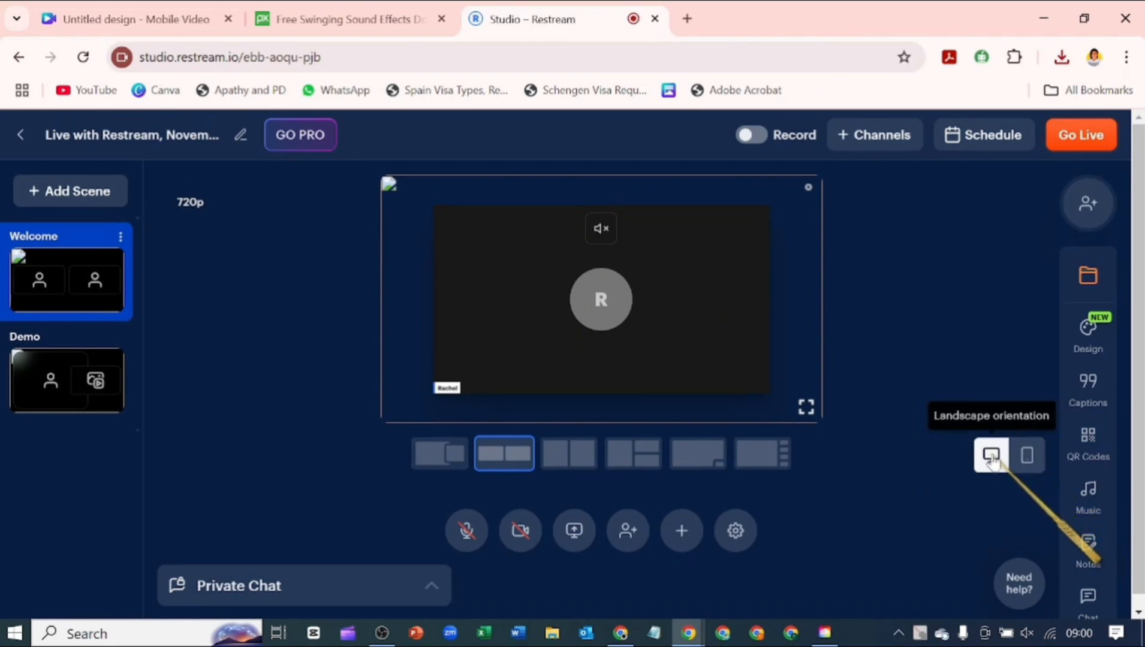
pyautogui.moveTo(1027, 455)
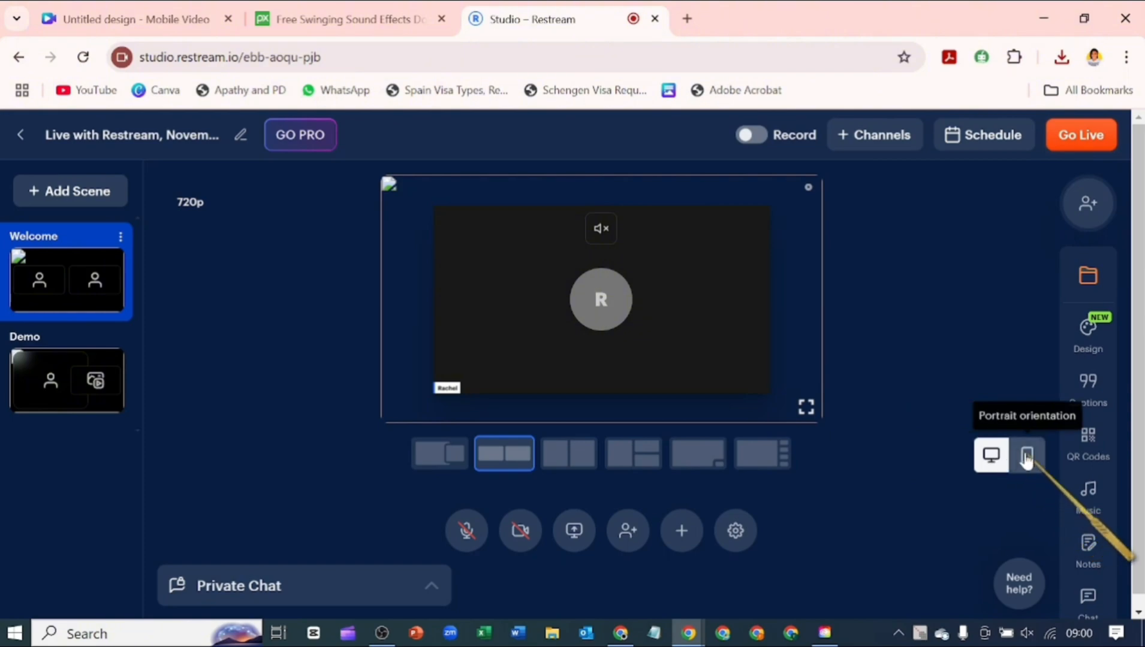
pyautogui.click(1026, 455)
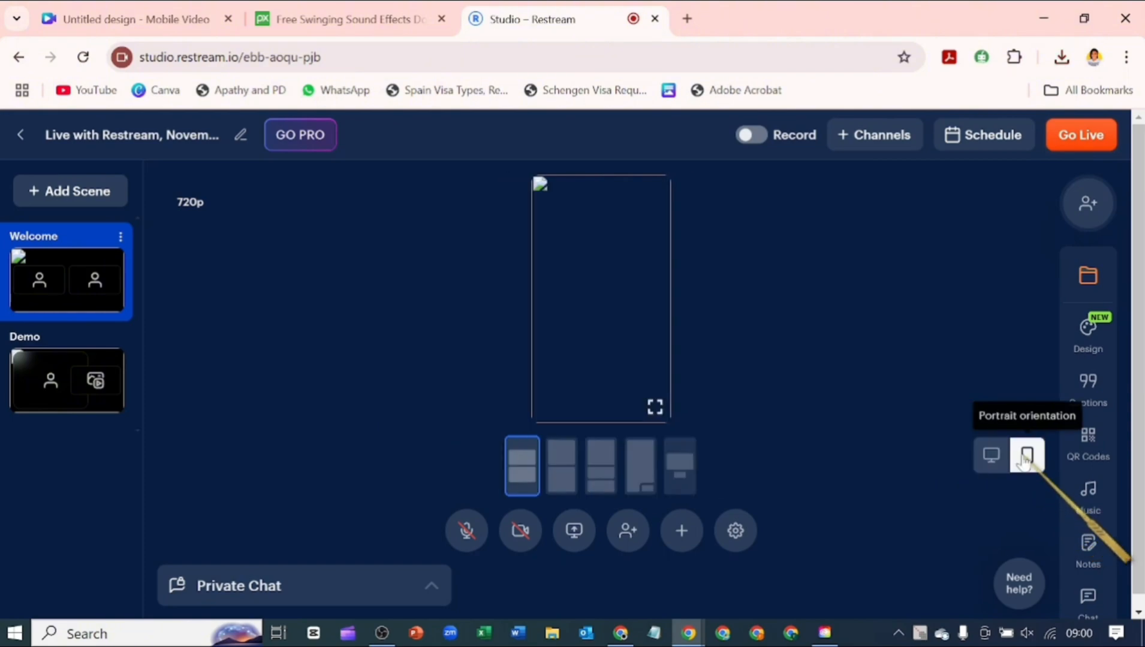
pyautogui.click(680, 531)
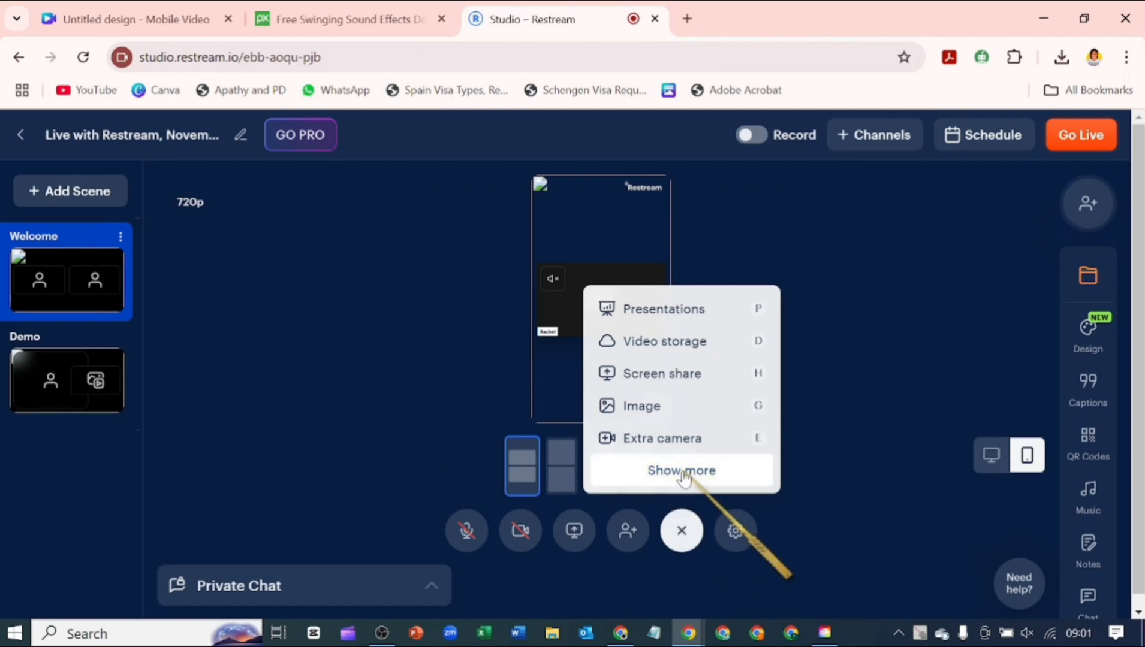
# - Add the pink-and-blue sphere video, play it looping, and raise its volume to maximum
pyautogui.click(681, 470)
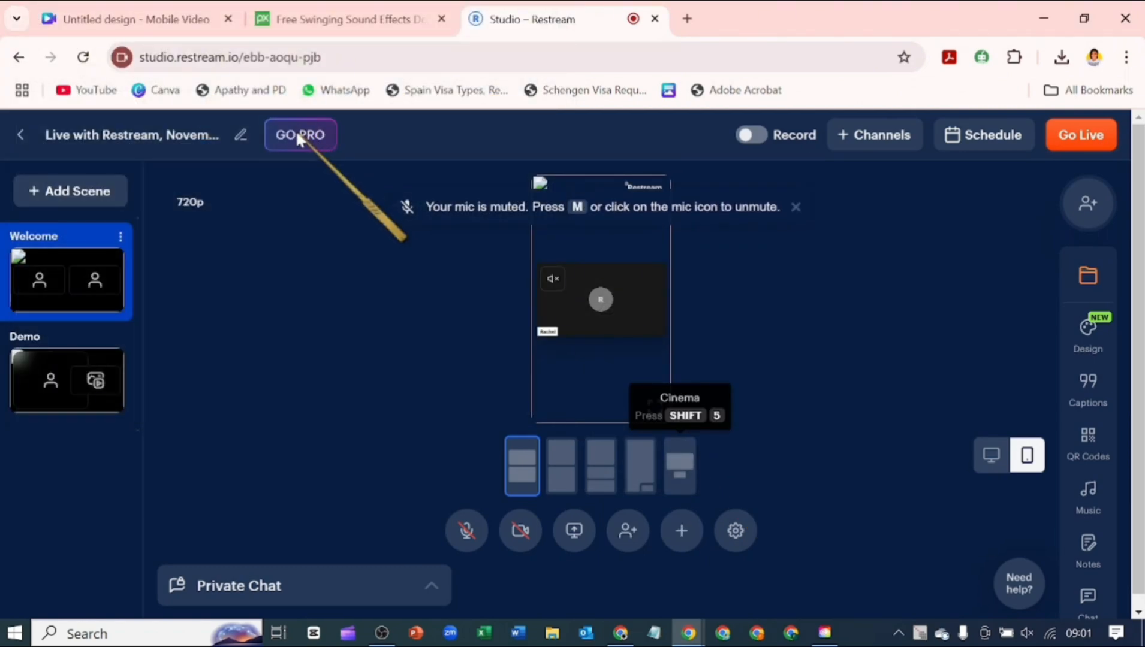
pyautogui.moveTo(350, 306)
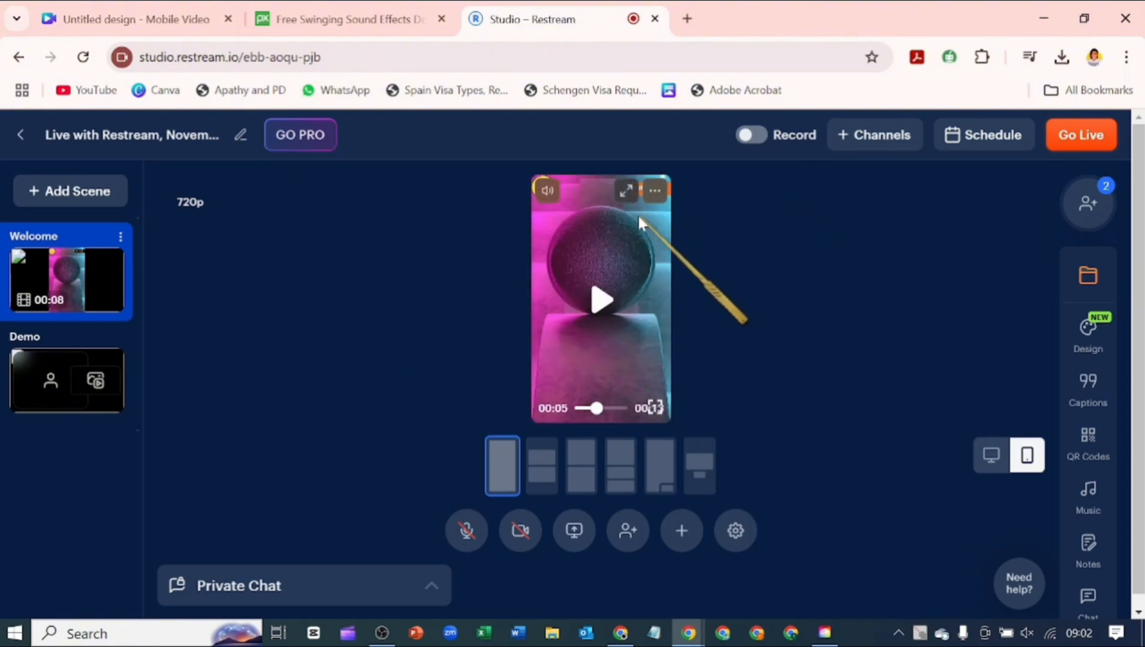
pyautogui.click(653, 191)
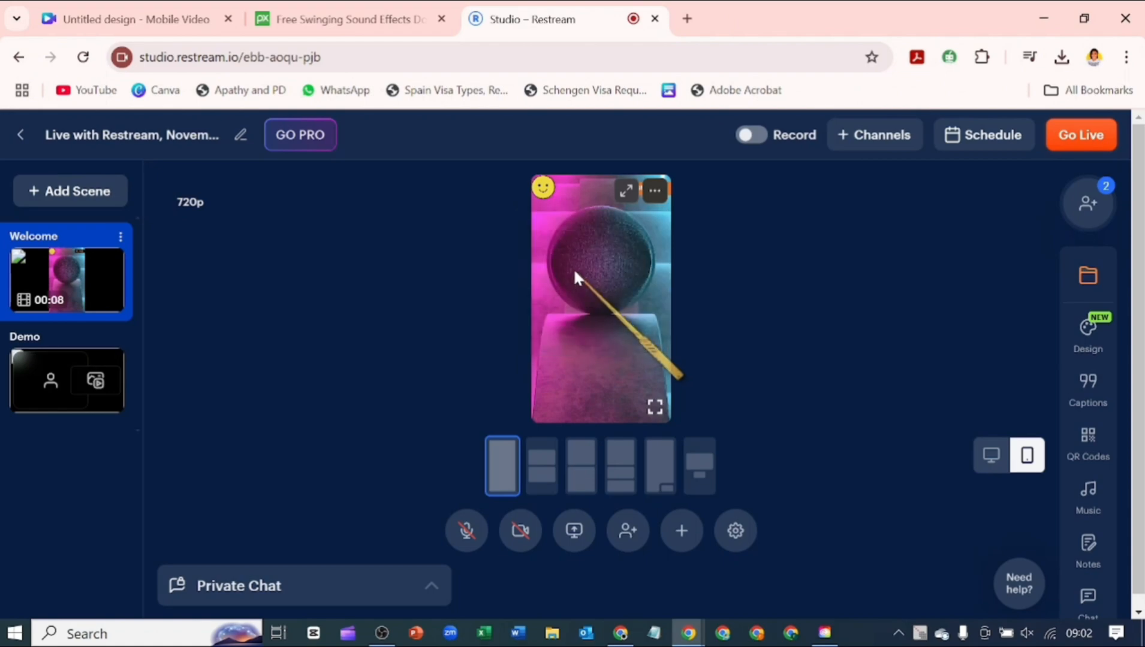
pyautogui.click(654, 191)
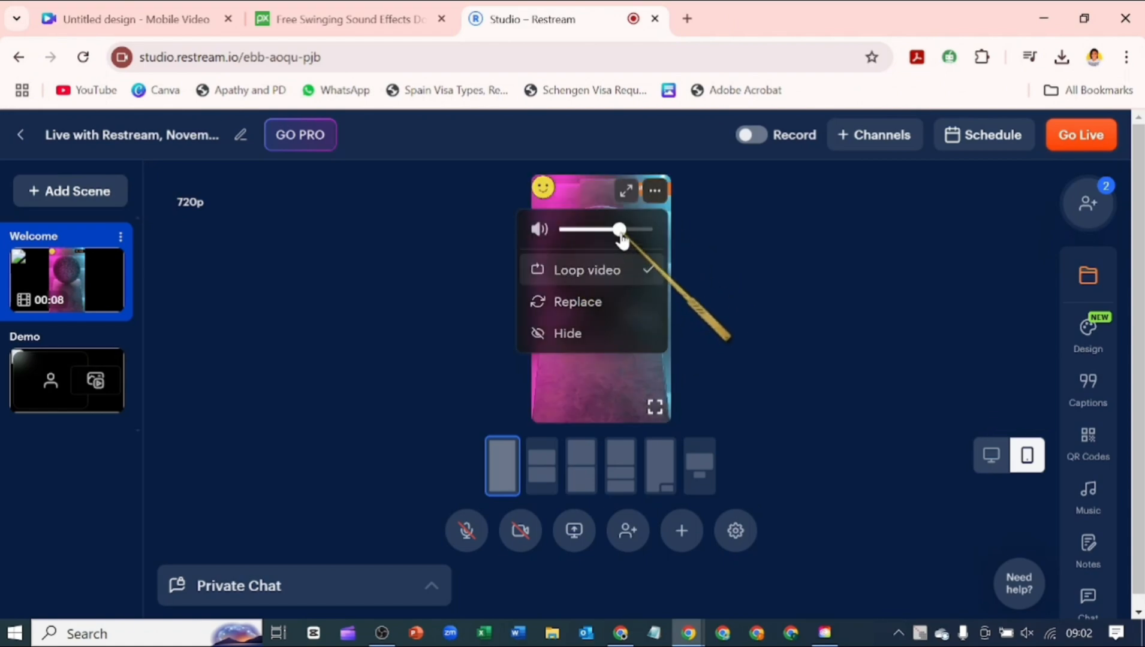
pyautogui.moveTo(621, 230); pyautogui.dragTo(647, 230)
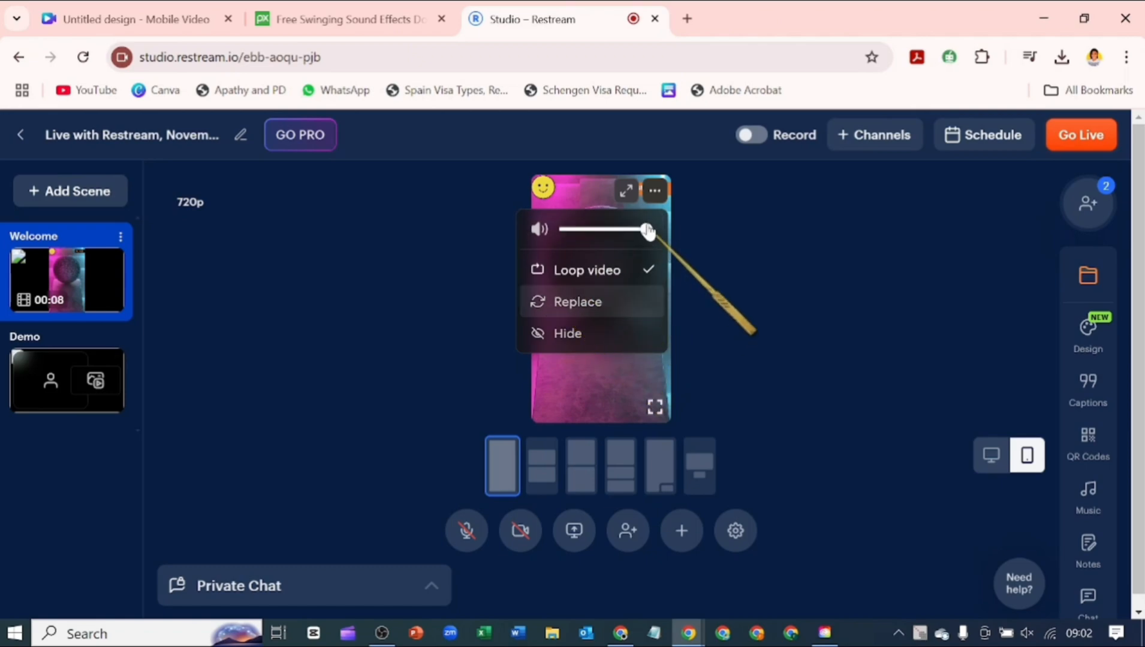
pyautogui.moveTo(567, 310)
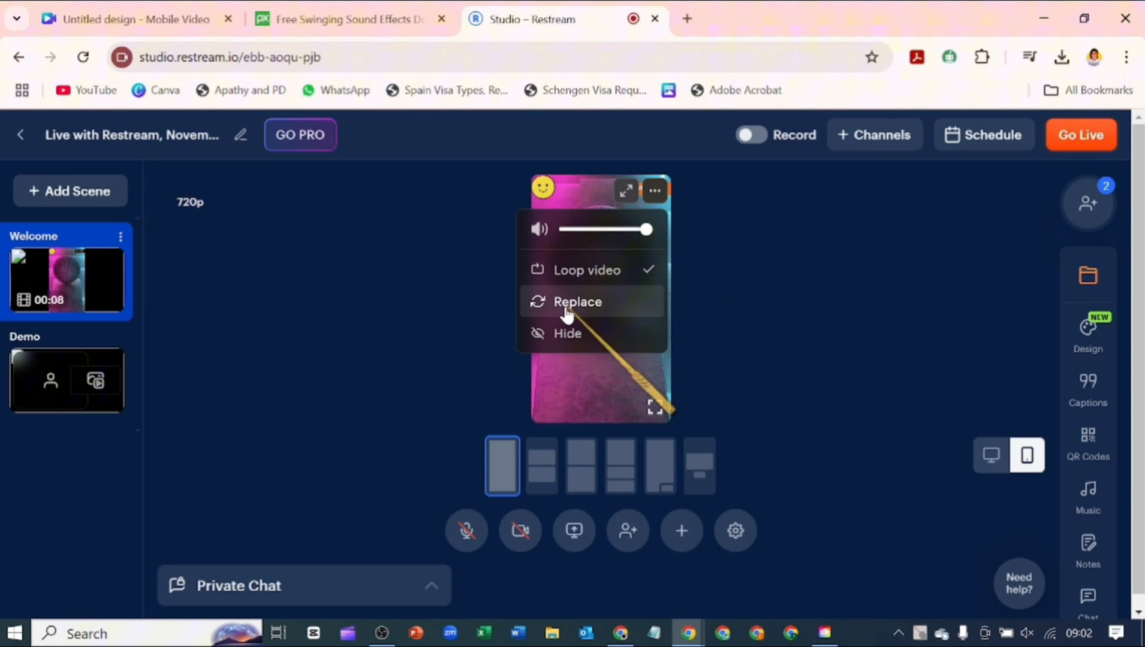
pyautogui.moveTo(555, 327)
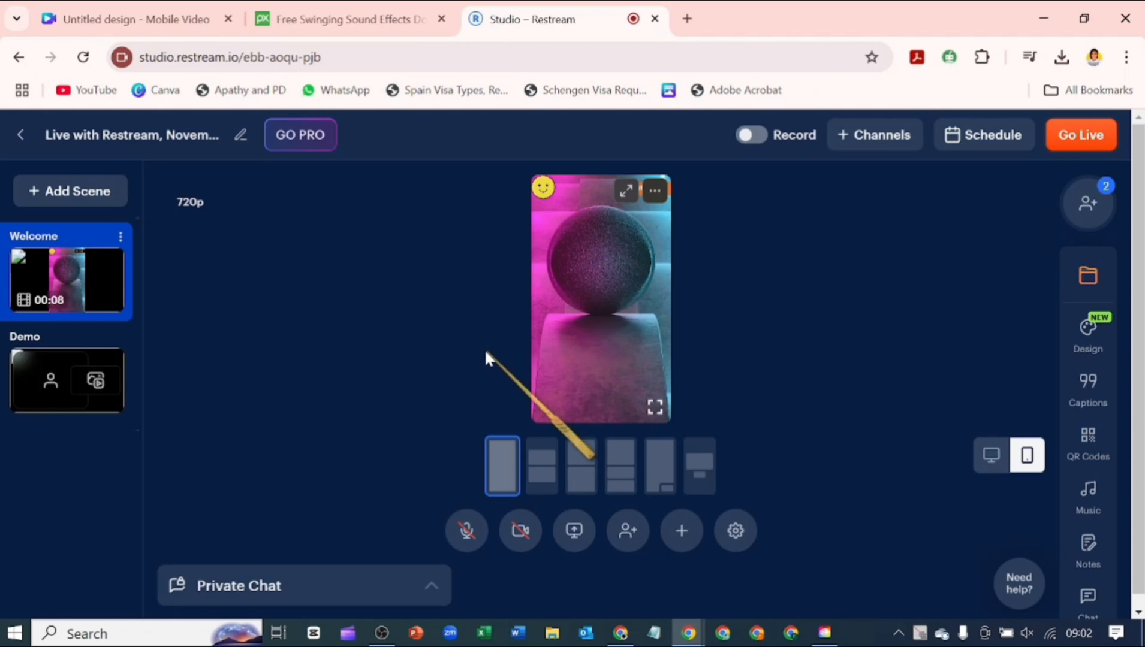
pyautogui.moveTo(787, 285)
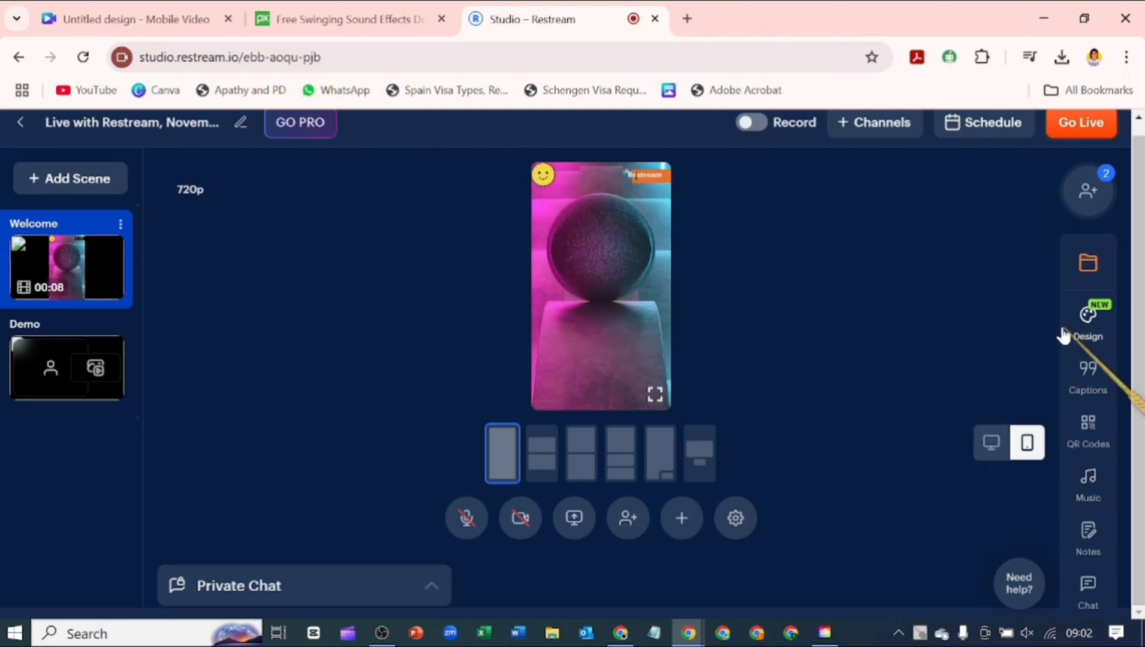
pyautogui.moveTo(1066, 336)
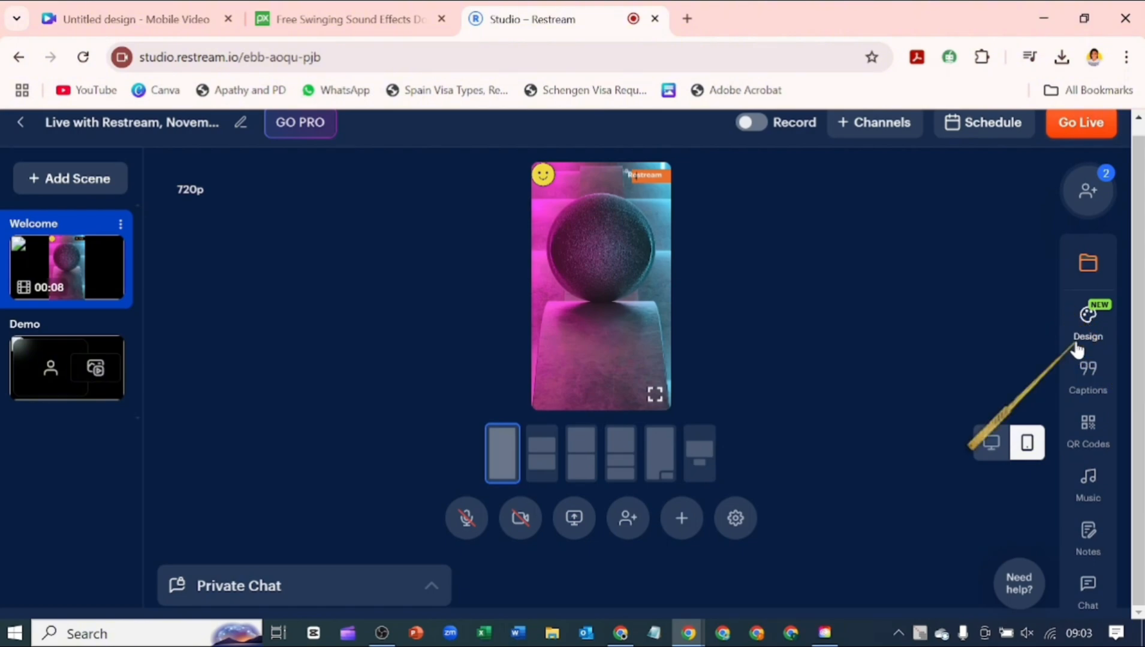
pyautogui.moveTo(807, 456)
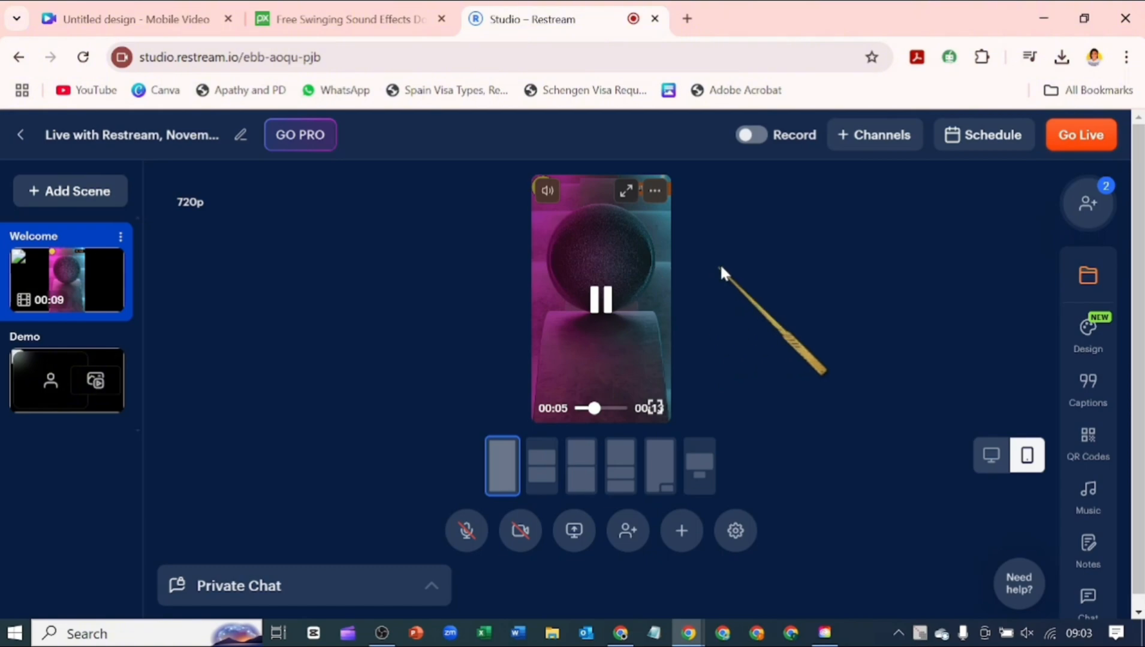
pyautogui.moveTo(1008, 200)
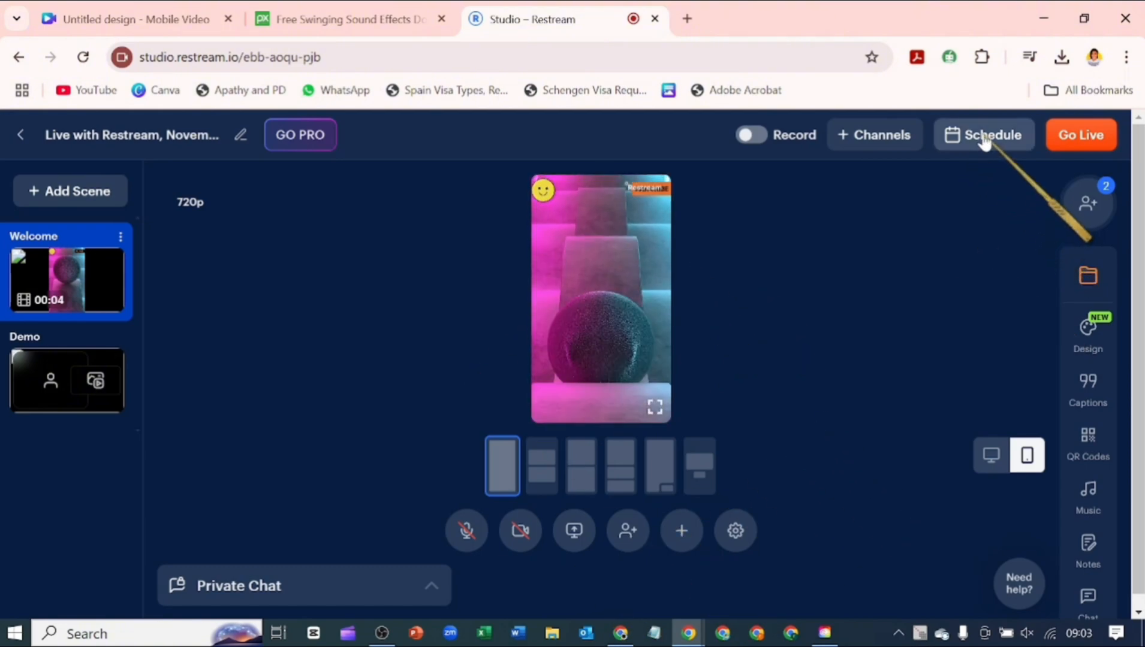
pyautogui.moveTo(1081, 135)
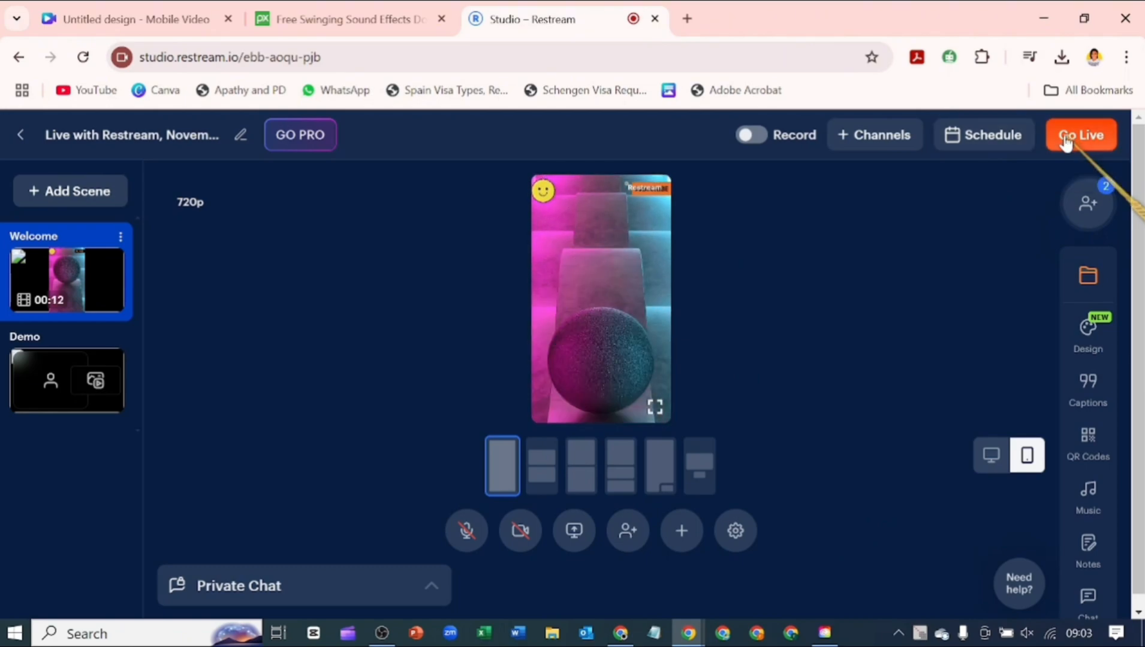
# - Title the Go Live stream 'Silent Livestream' and continue to Add channels
pyautogui.click(1081, 135)
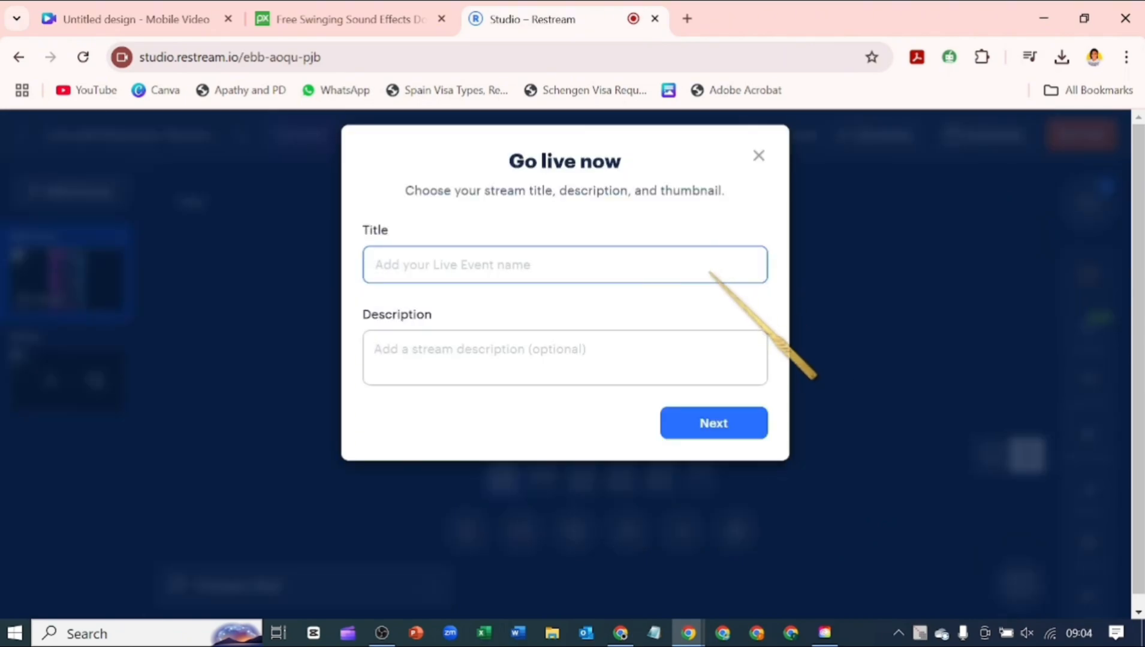
pyautogui.write('Silent Livestream')
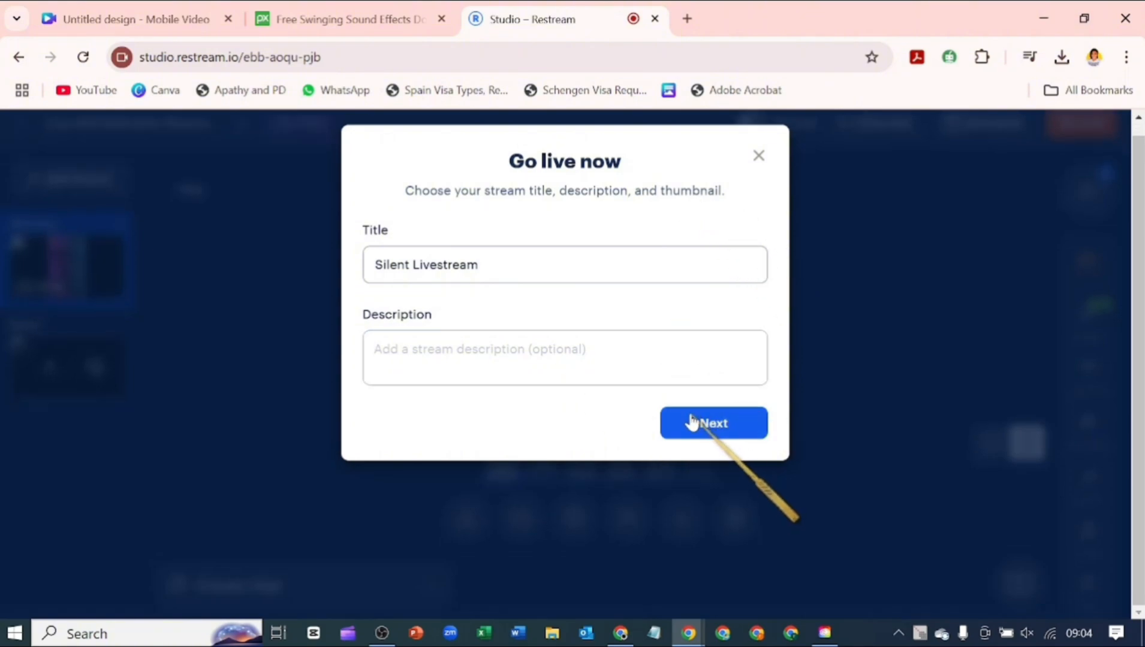
pyautogui.click(713, 422)
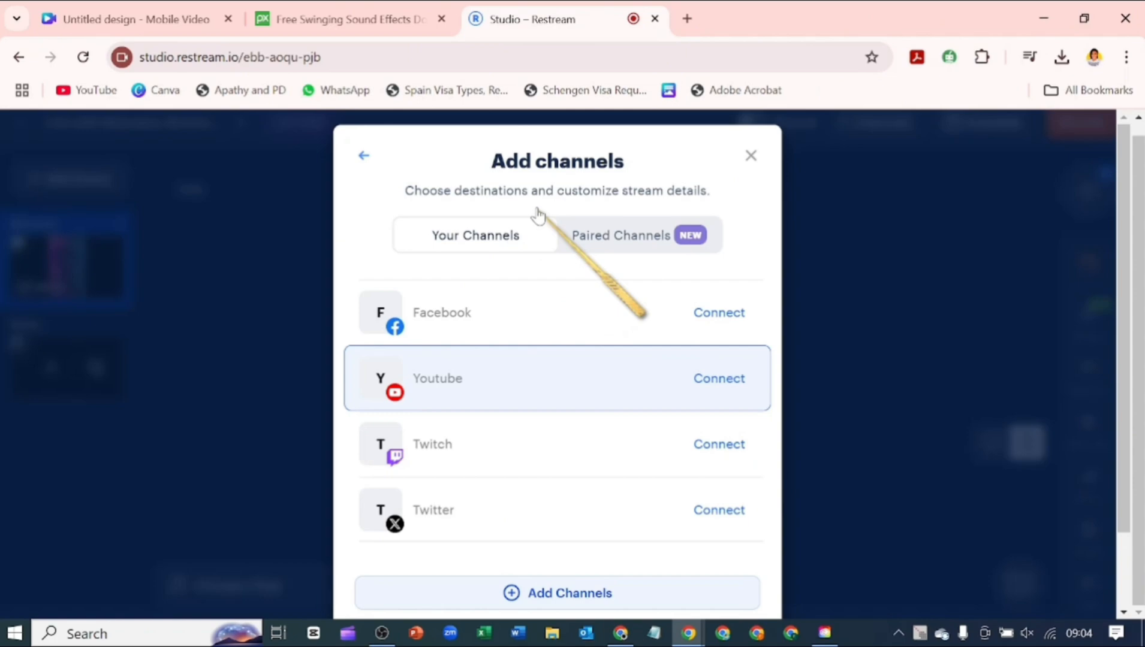
pyautogui.moveTo(654, 307)
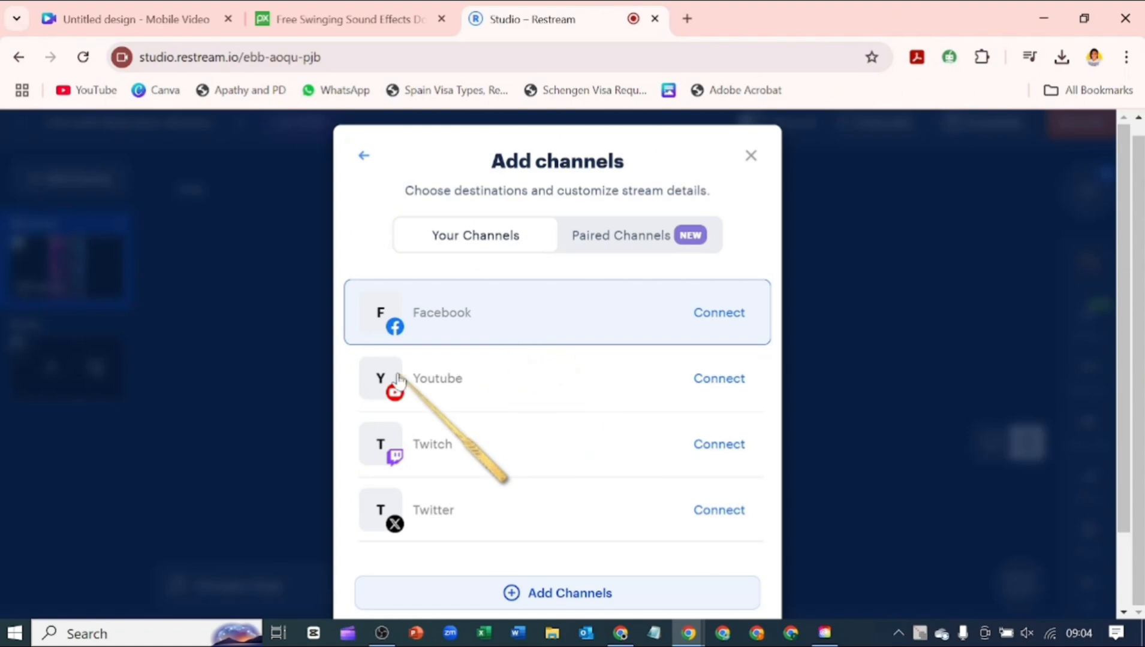
pyautogui.moveTo(446, 474)
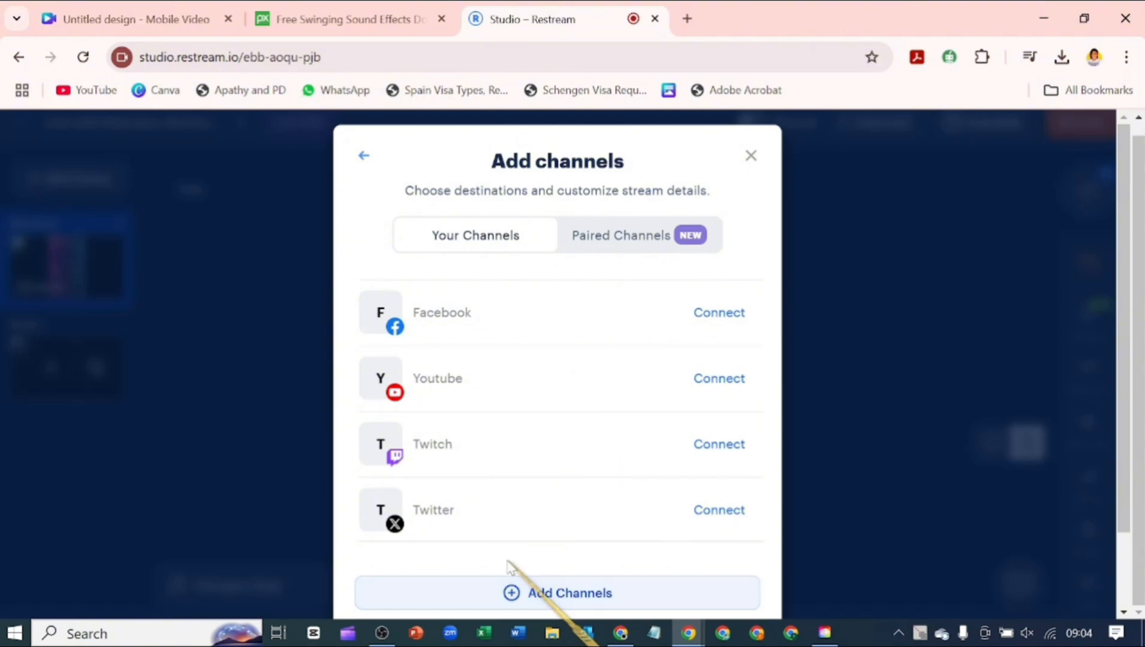
pyautogui.moveTo(561, 511)
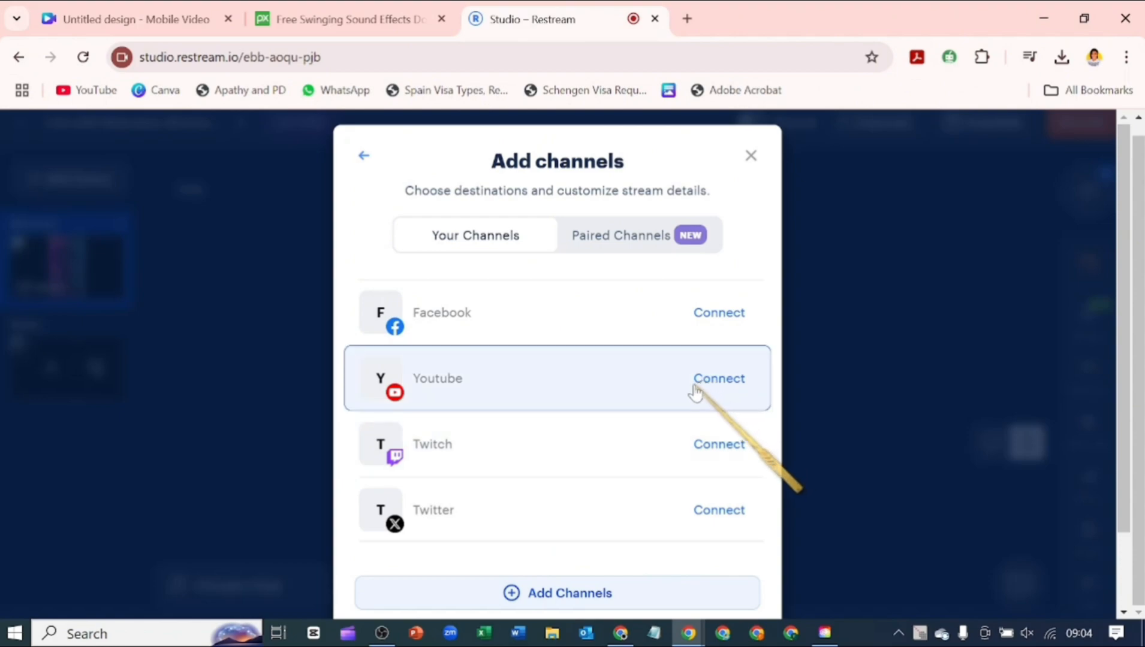
# - Connect YouTube as a channel destination and select a Google account to link
pyautogui.click(718, 378)
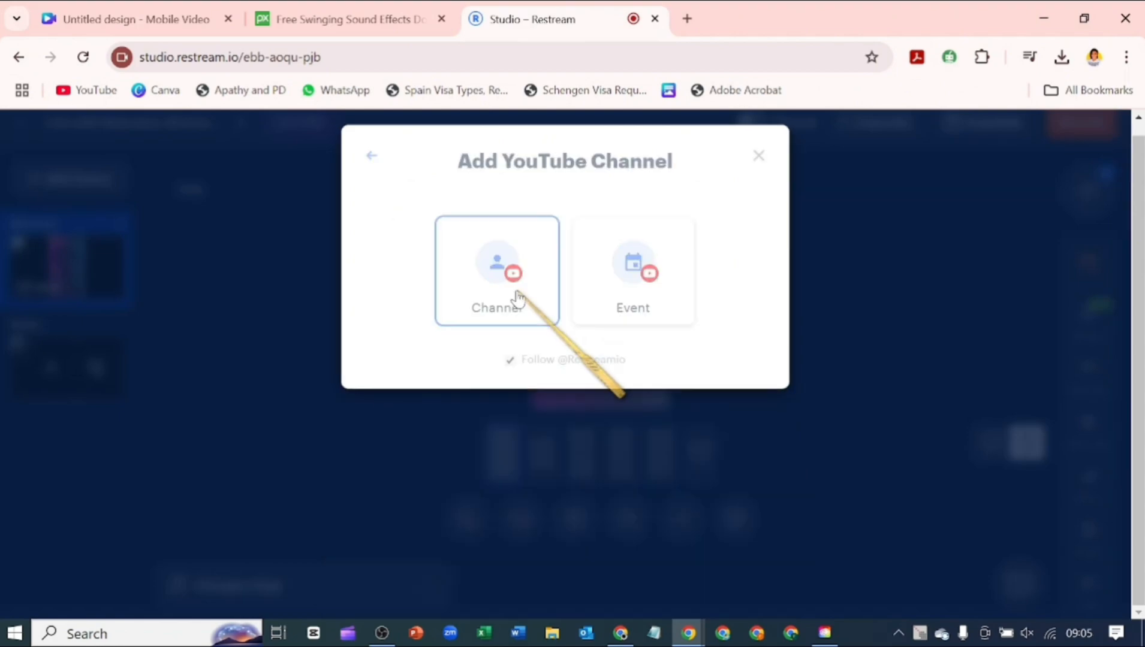
pyautogui.click(496, 271)
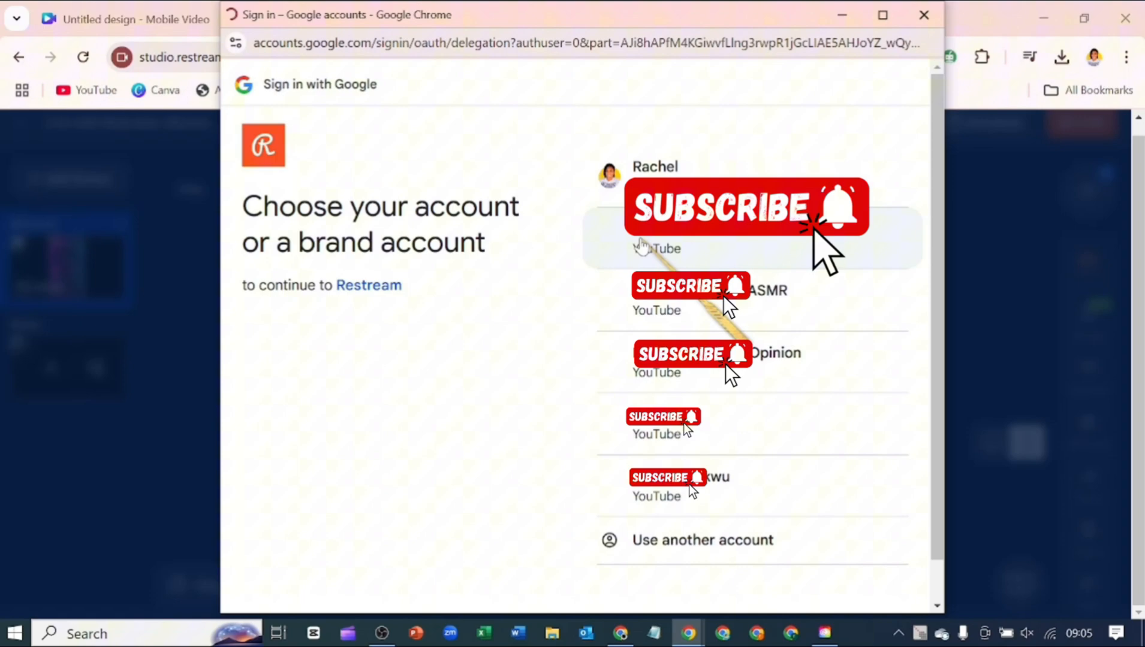
pyautogui.moveTo(701, 305)
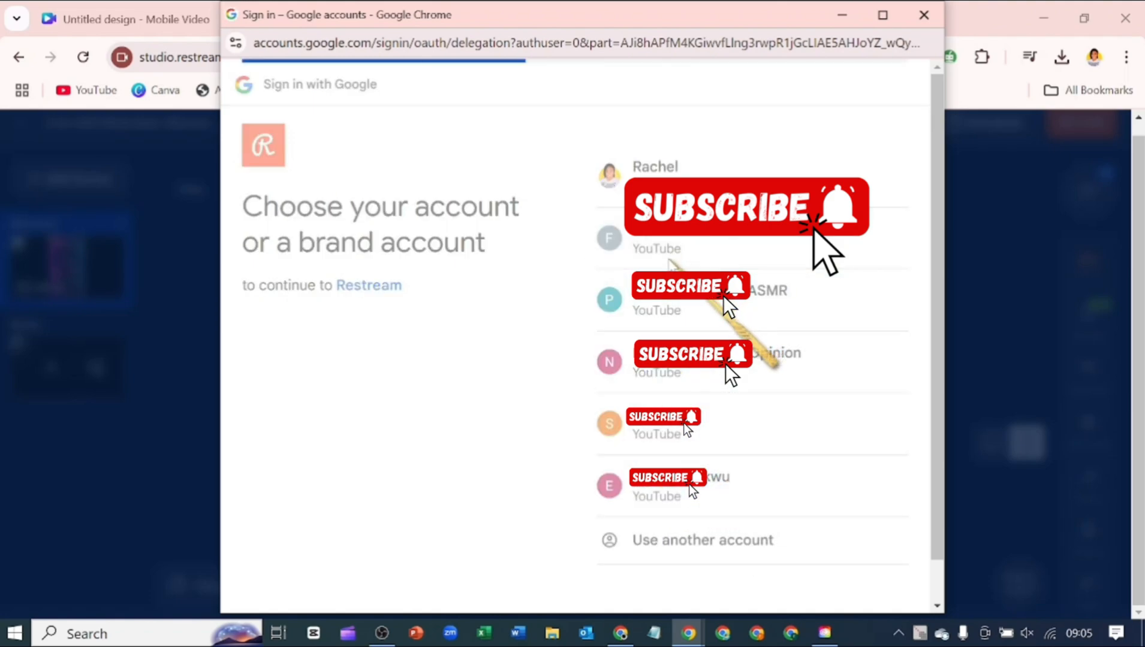
pyautogui.click(654, 167)
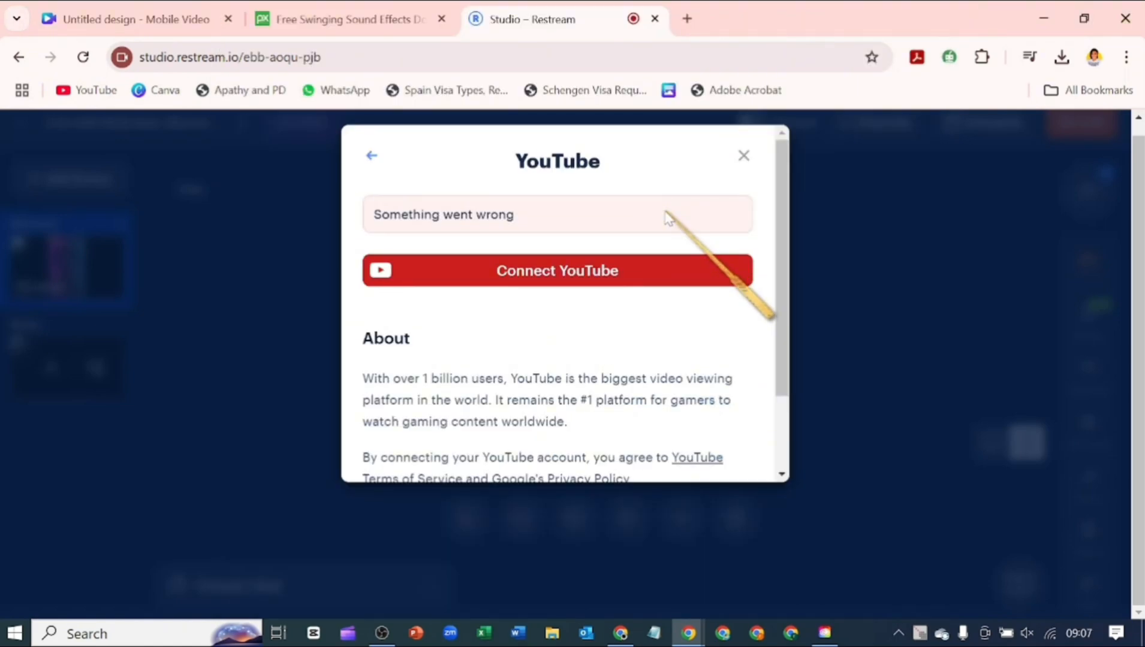
pyautogui.moveTo(646, 272)
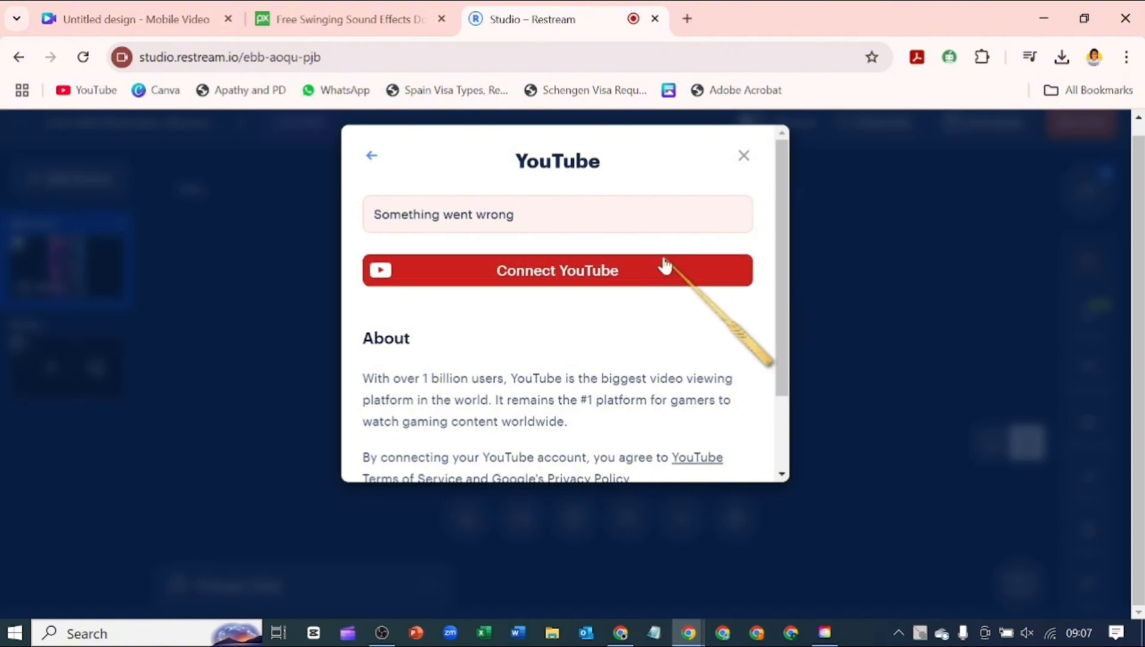
pyautogui.moveTo(657, 203)
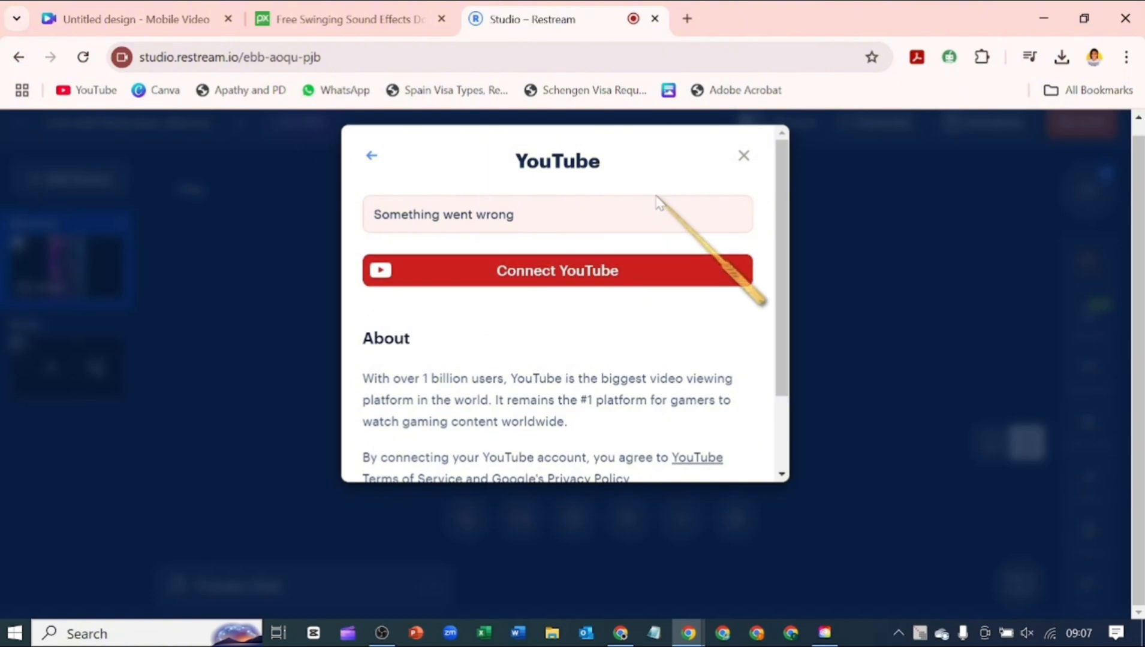
pyautogui.moveTo(636, 236)
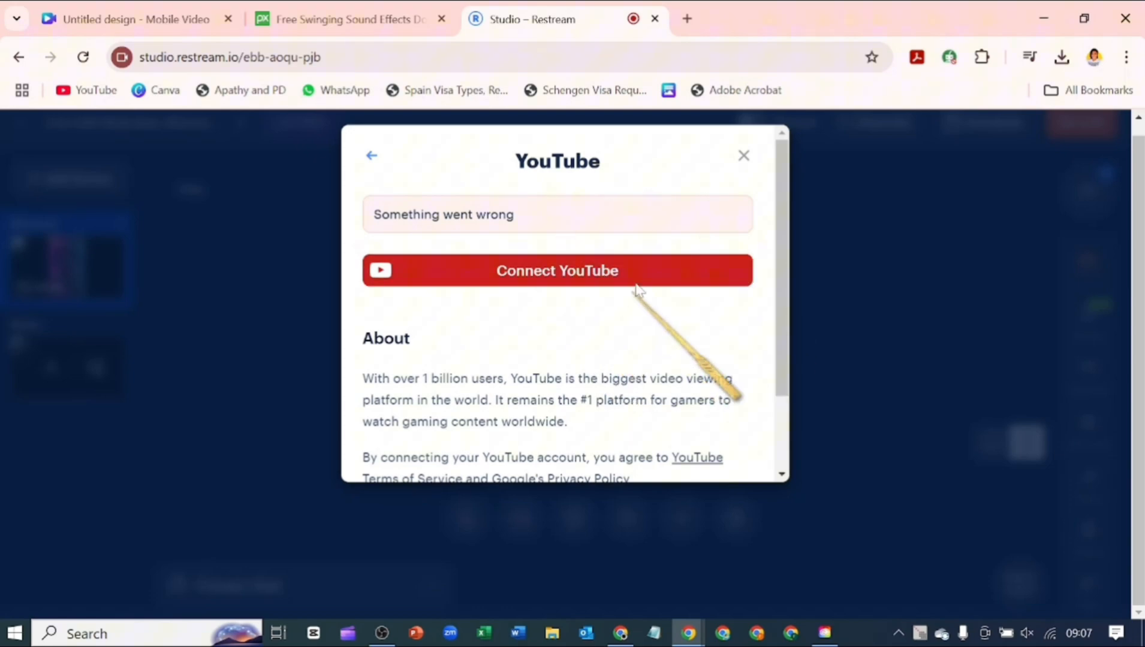
# - Retry the YouTube connection, then dismiss the error dialog and return to the studio
pyautogui.click(744, 156)
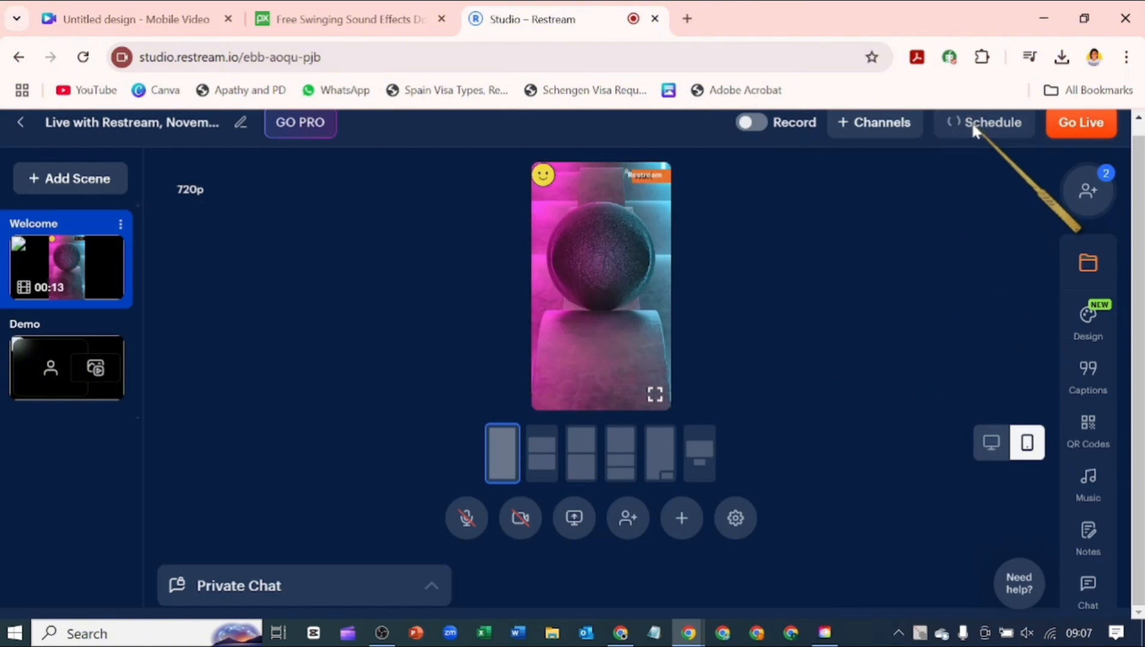
# - Open the Schedule event form with empty title and default Nov 09, 2024 date
pyautogui.click(991, 122)
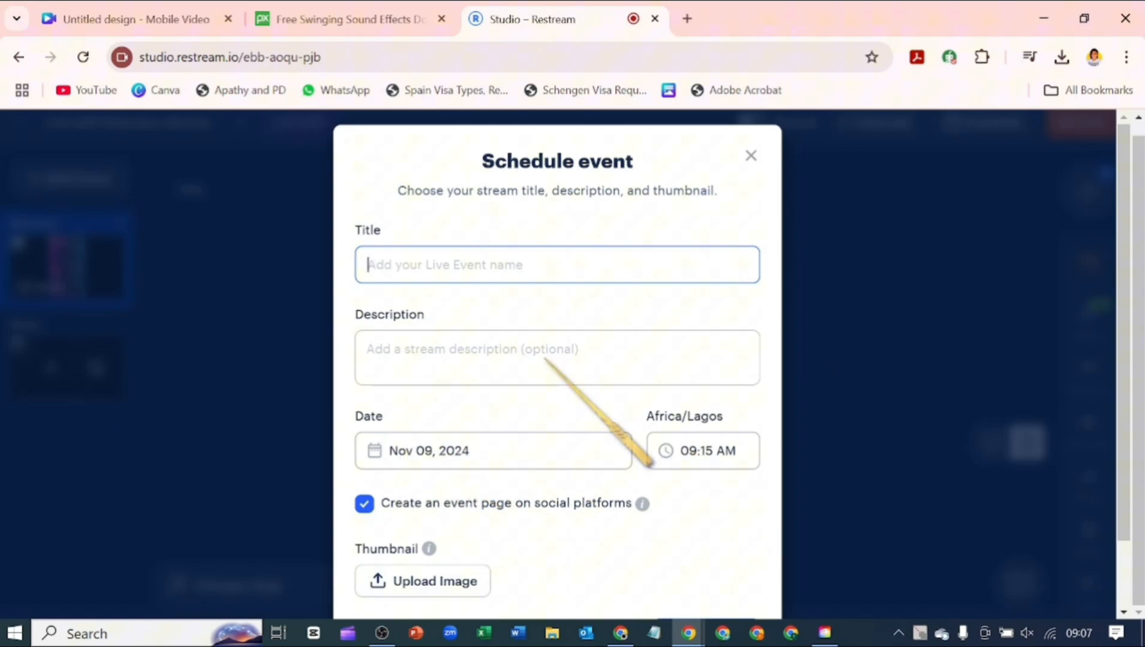
pyautogui.moveTo(429, 522)
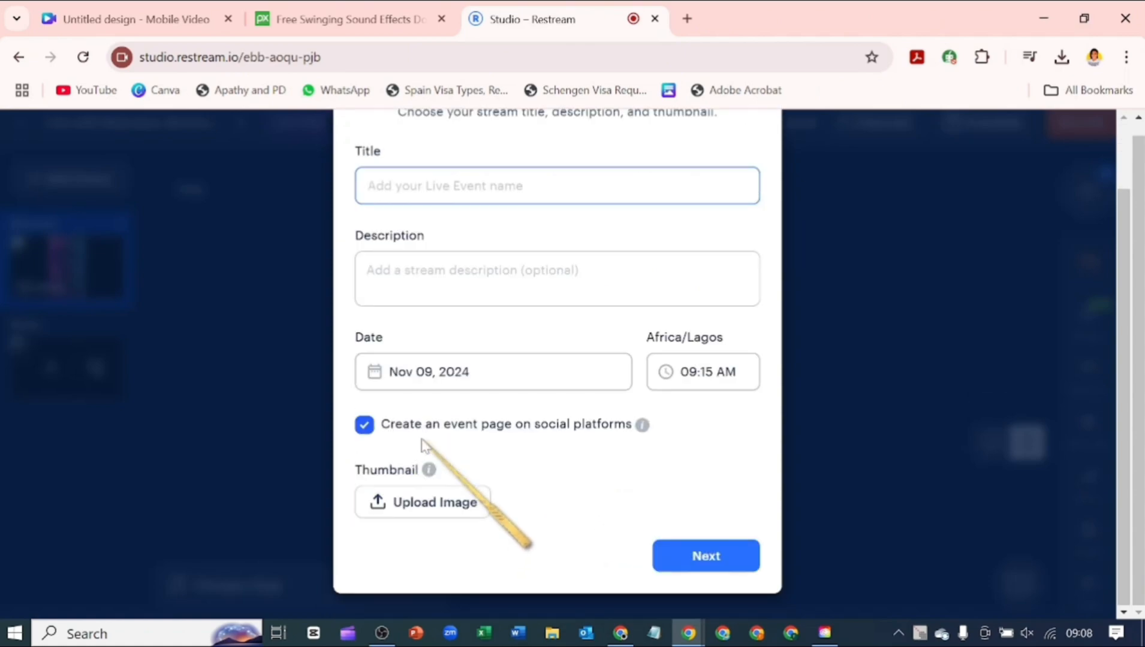
pyautogui.moveTo(741, 387)
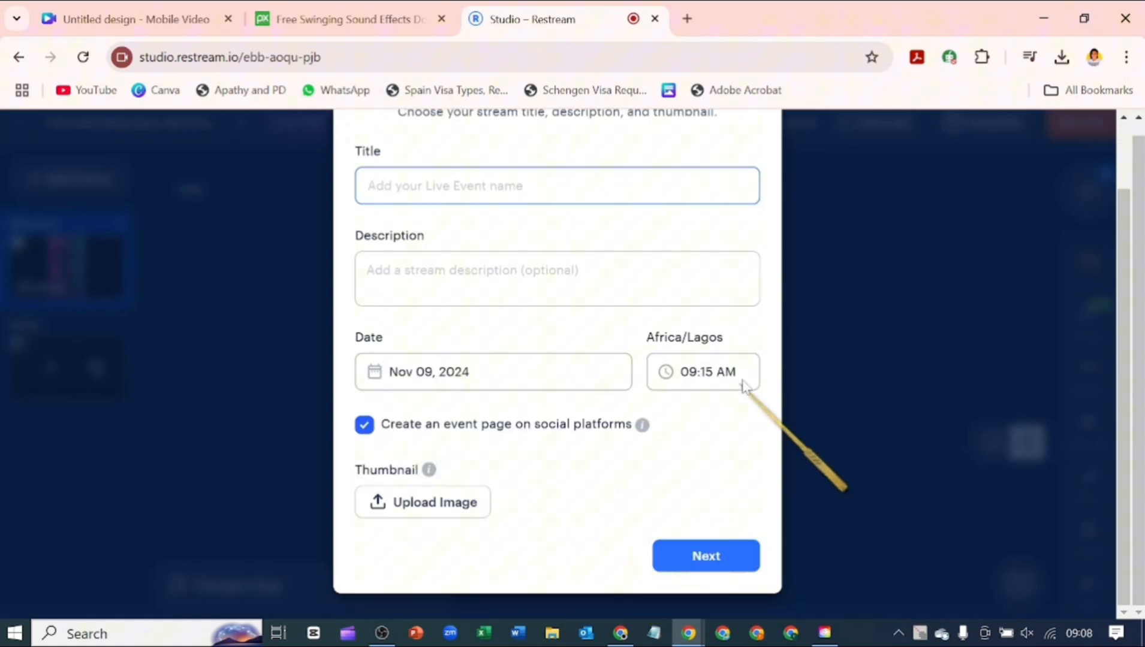